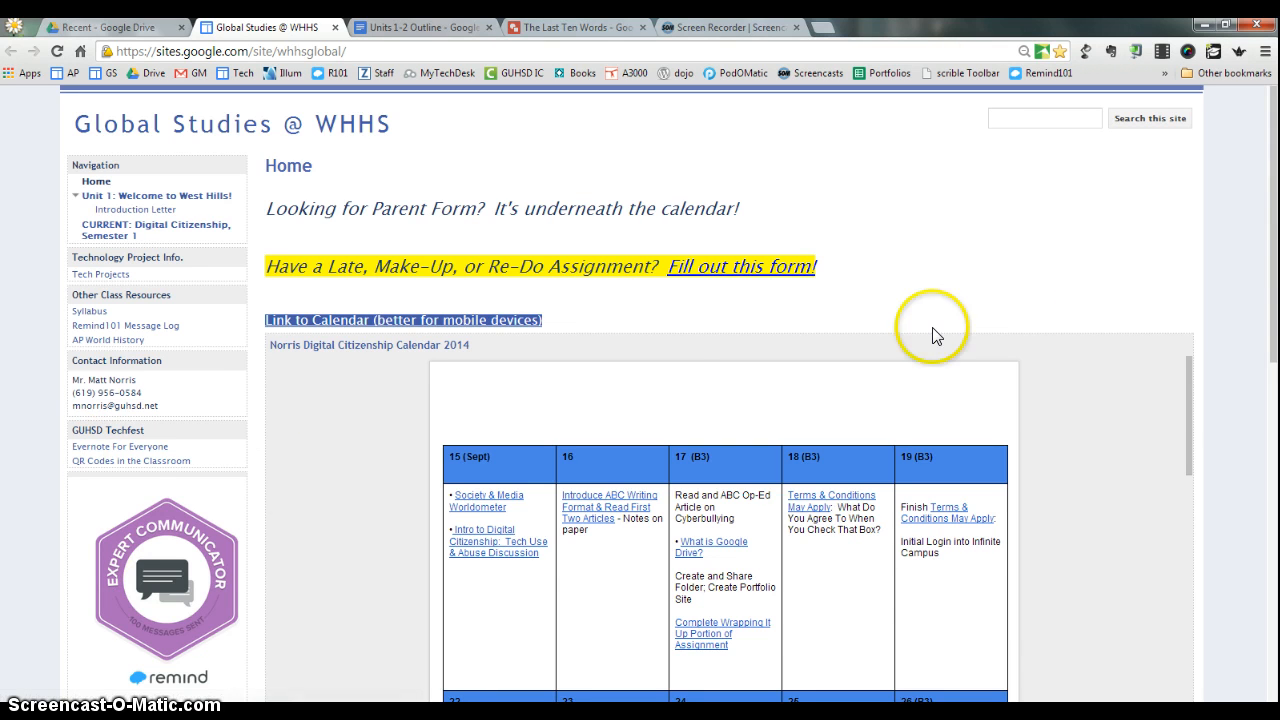
- Scroll down to the Global Studies class calendar, then switch to the Units 1-2 Outline document
scroll(down, 3)
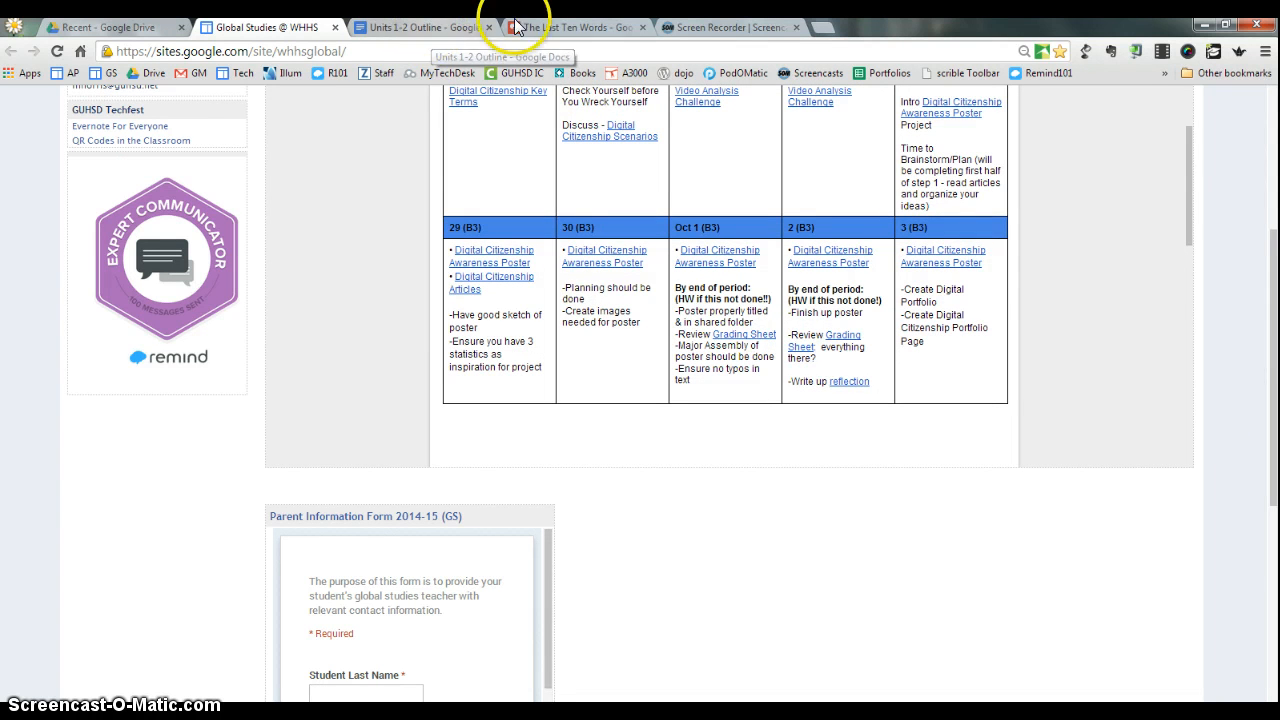
click(420, 27)
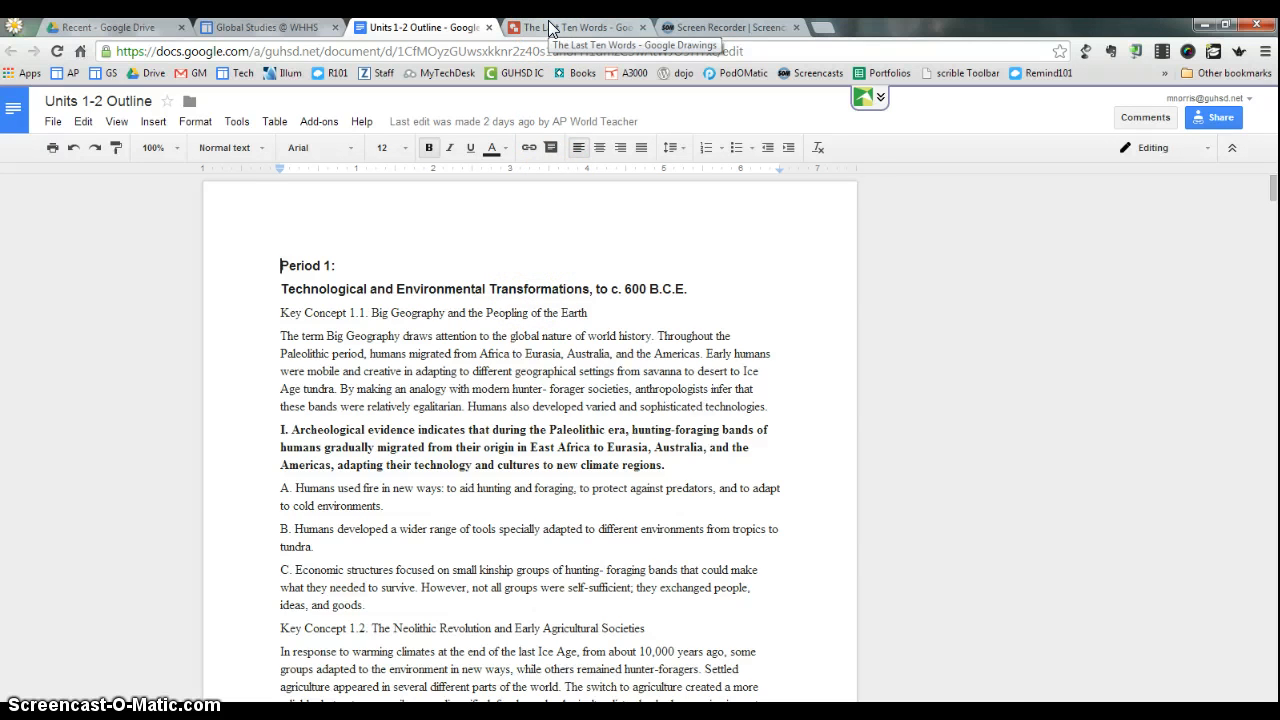
- Switch to The Last Ten Words drawing showing the 'Connected, Collaborative, and Dynamic' collage
click(577, 27)
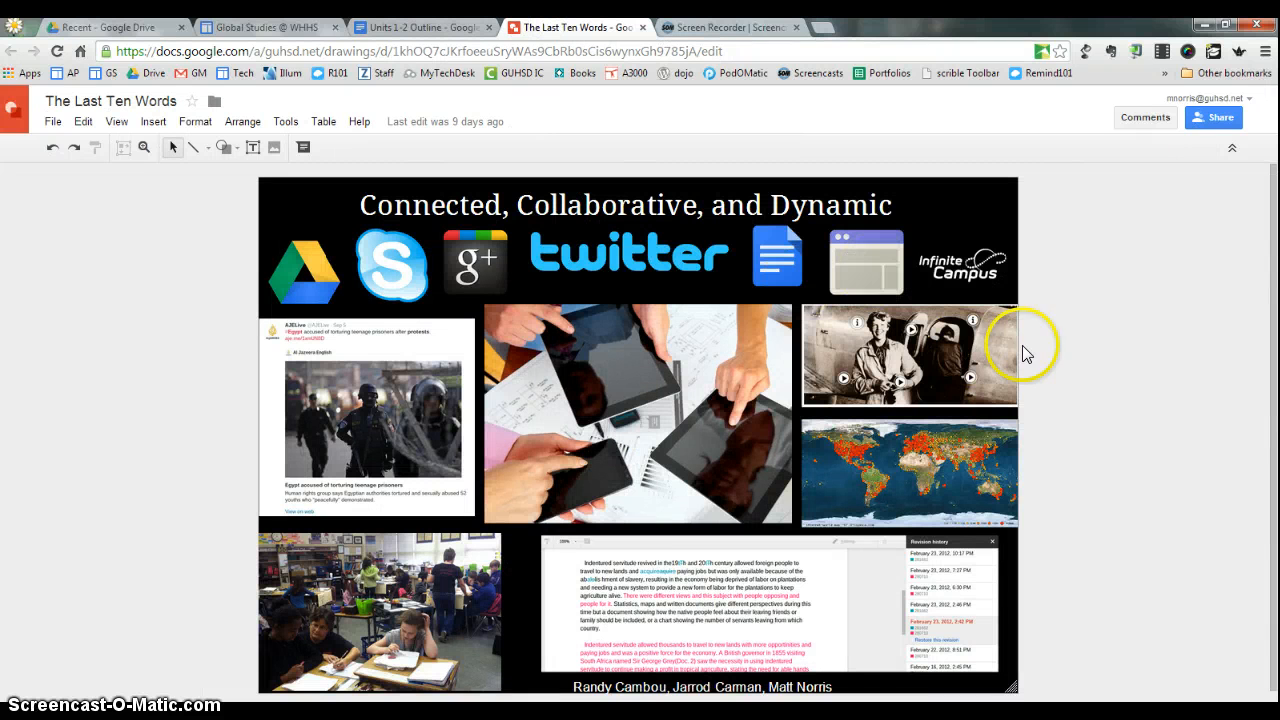
mouse_move(1030, 418)
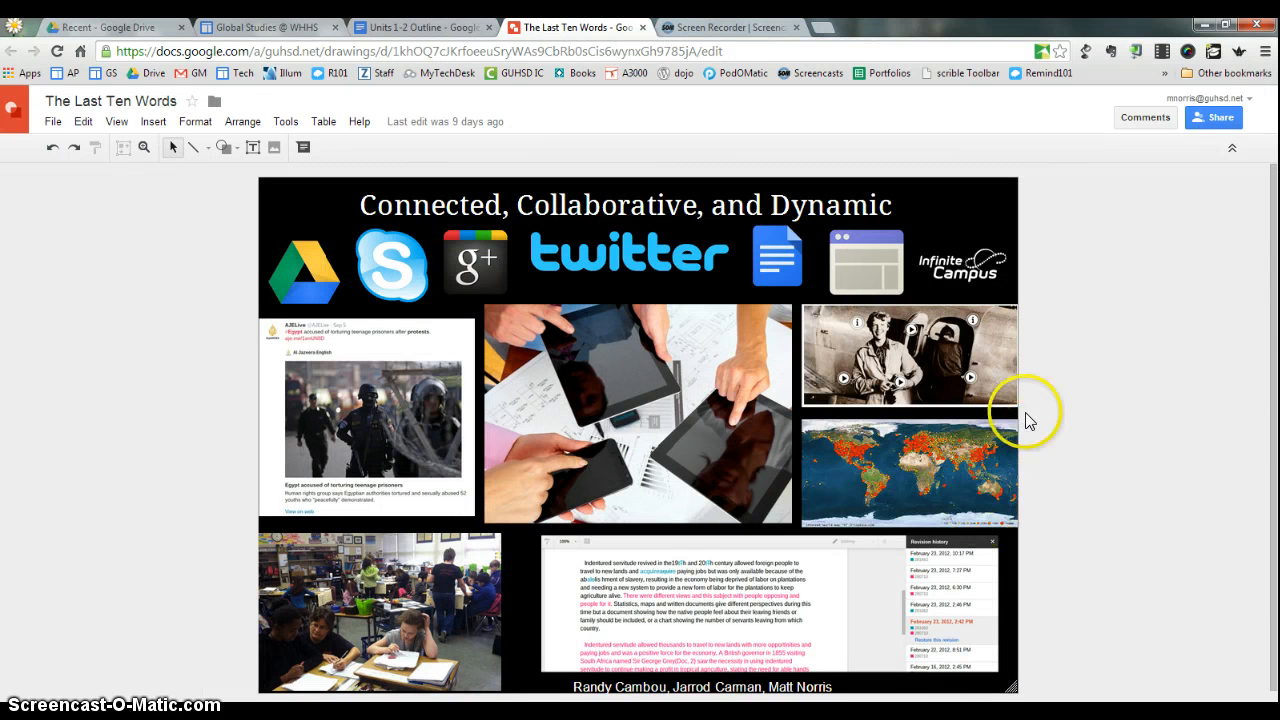
mouse_move(737, 232)
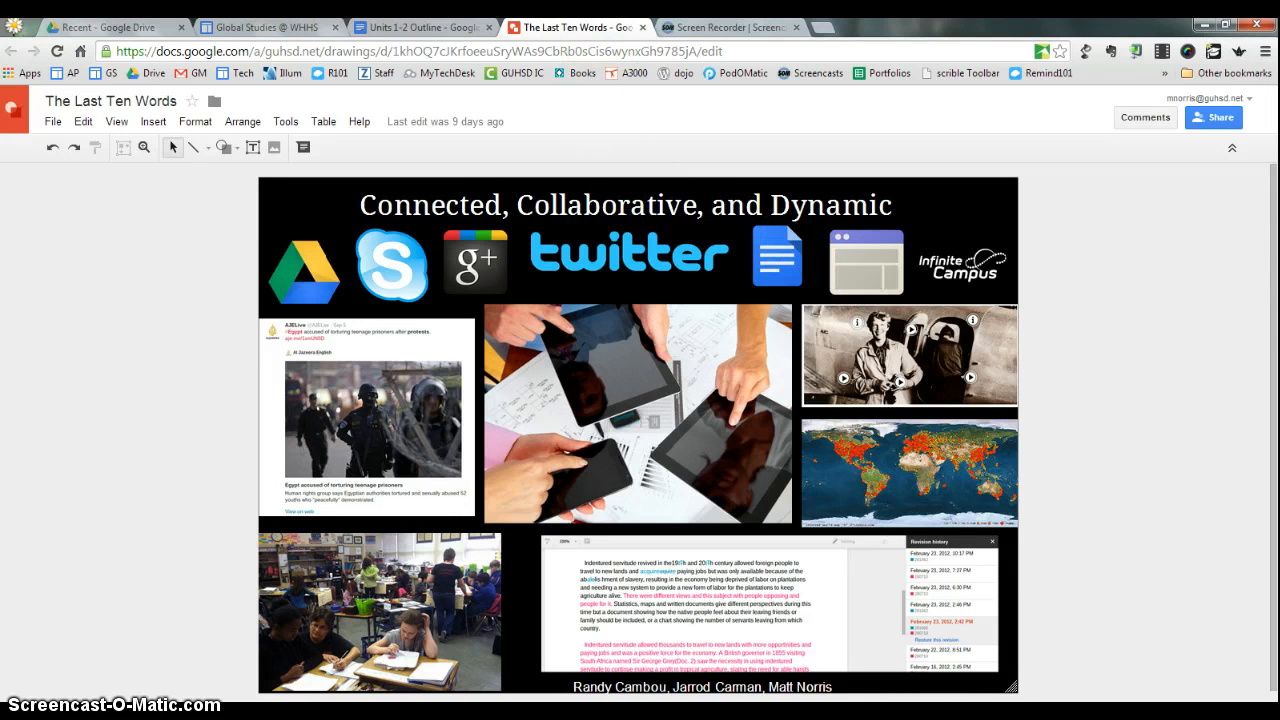
mouse_move(627, 37)
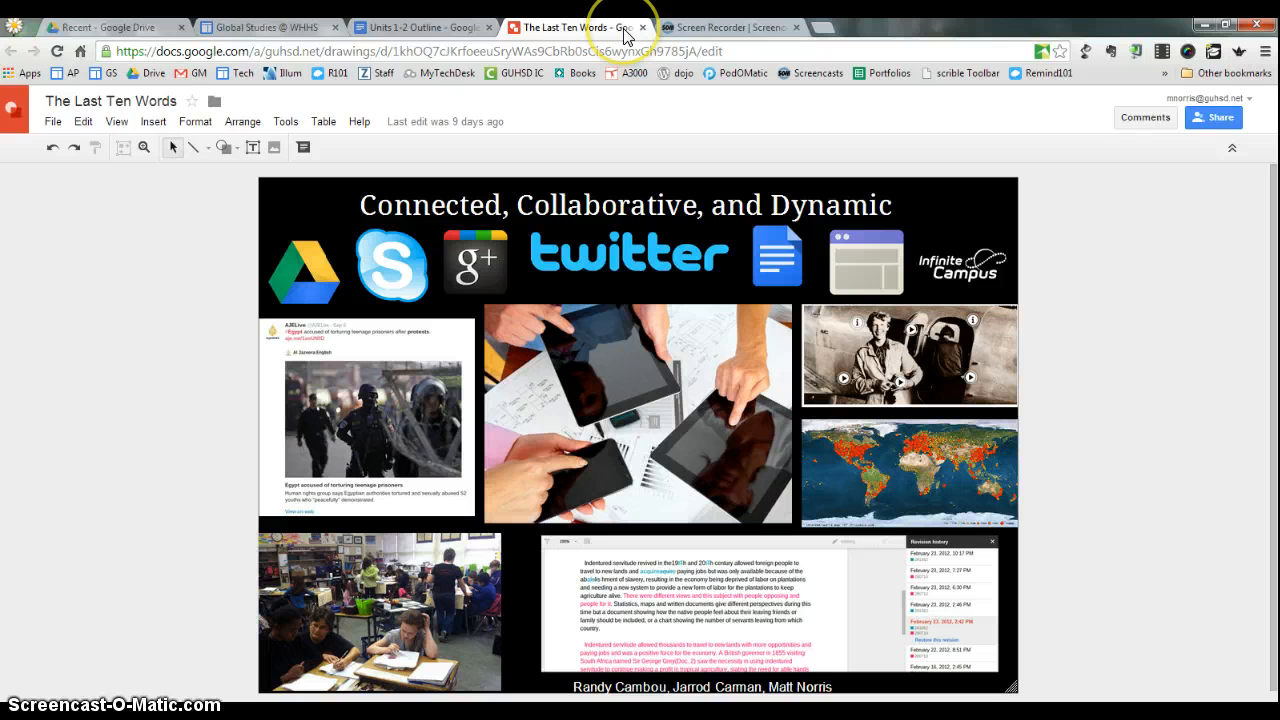
mouse_move(625, 35)
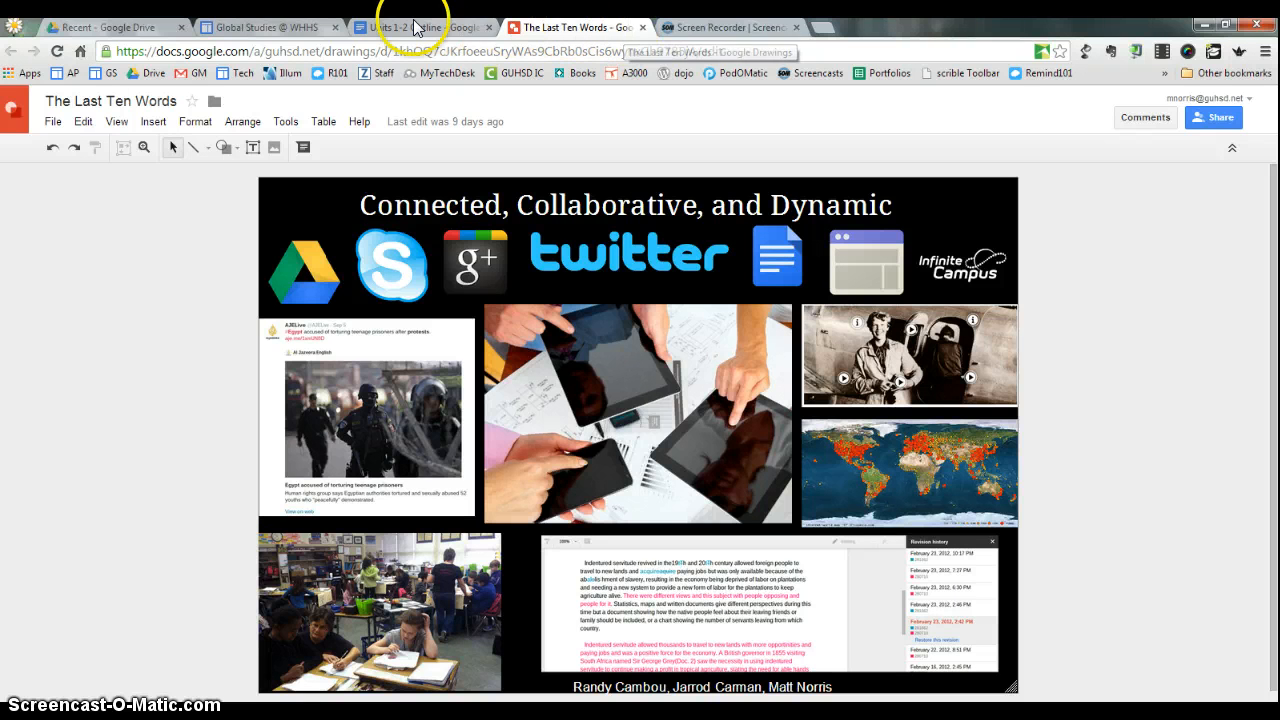
- Return to the Units 1-2 Outline document showing its Period 1 content
click(410, 27)
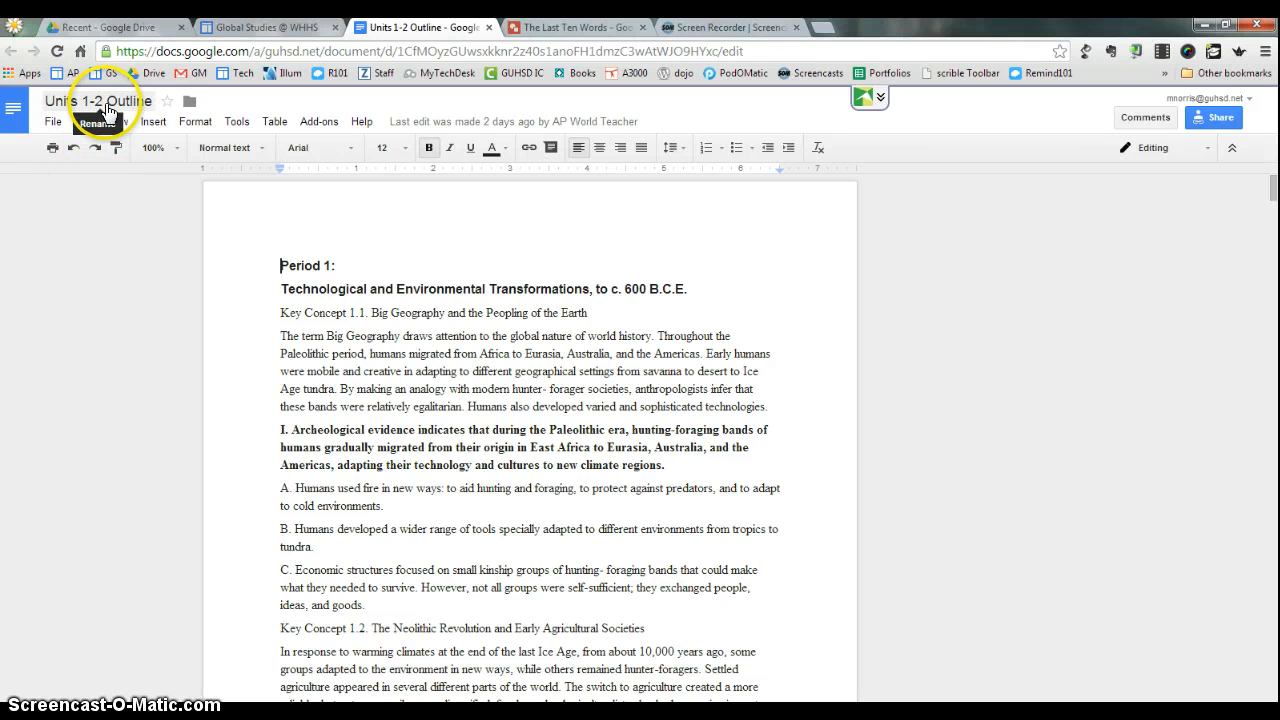
click(98, 100)
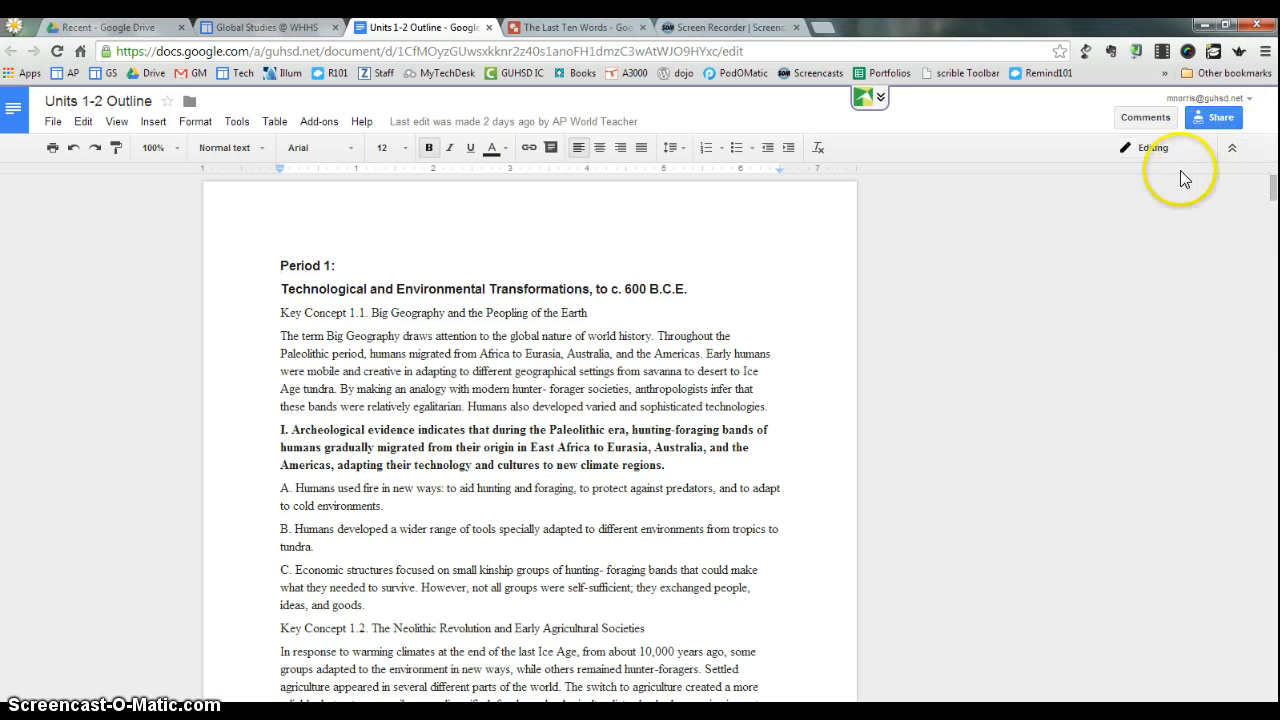
mouse_move(1160, 244)
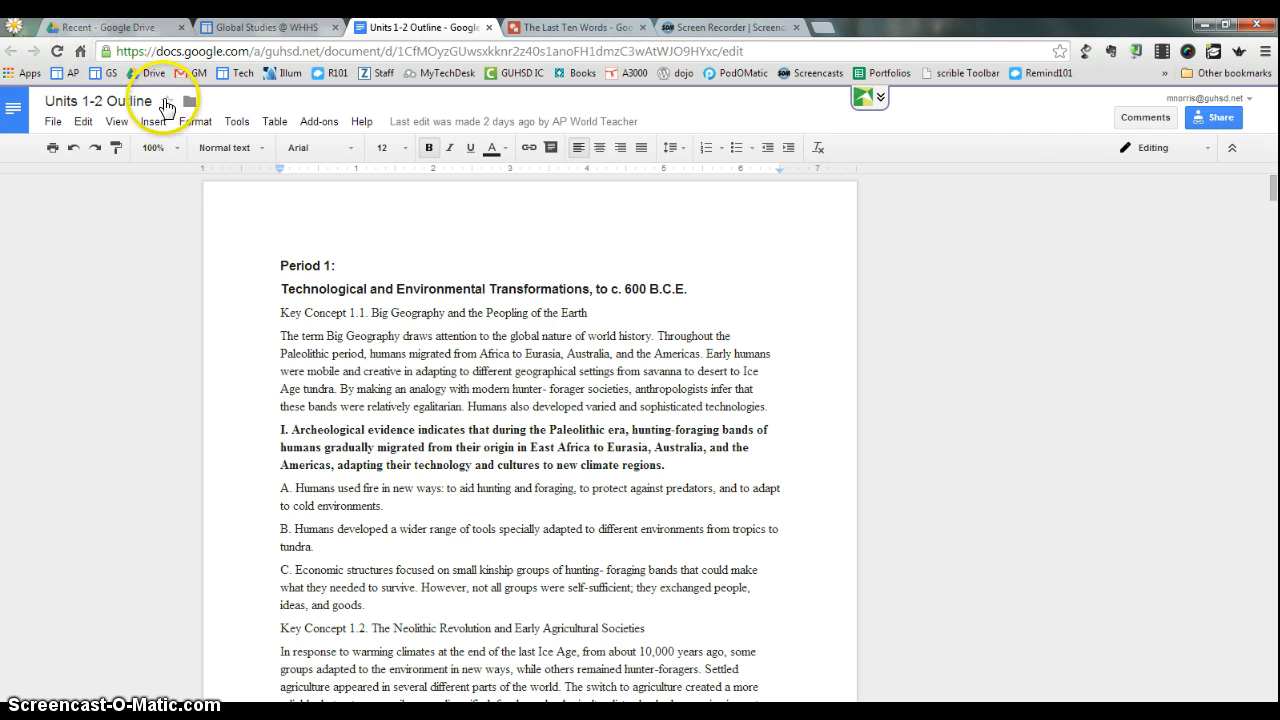
- Confirm the outline is in the Course Outlines by Unit folder, then return to the Global Studies site
click(190, 100)
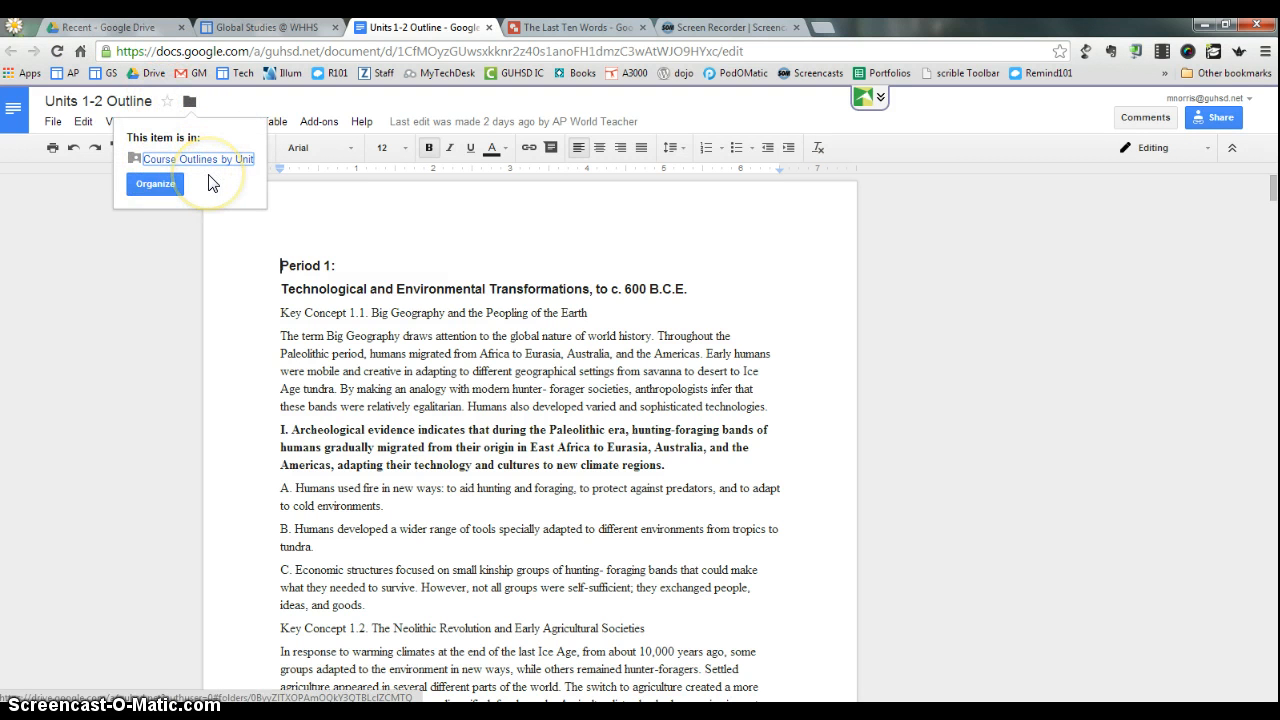
mouse_move(250, 160)
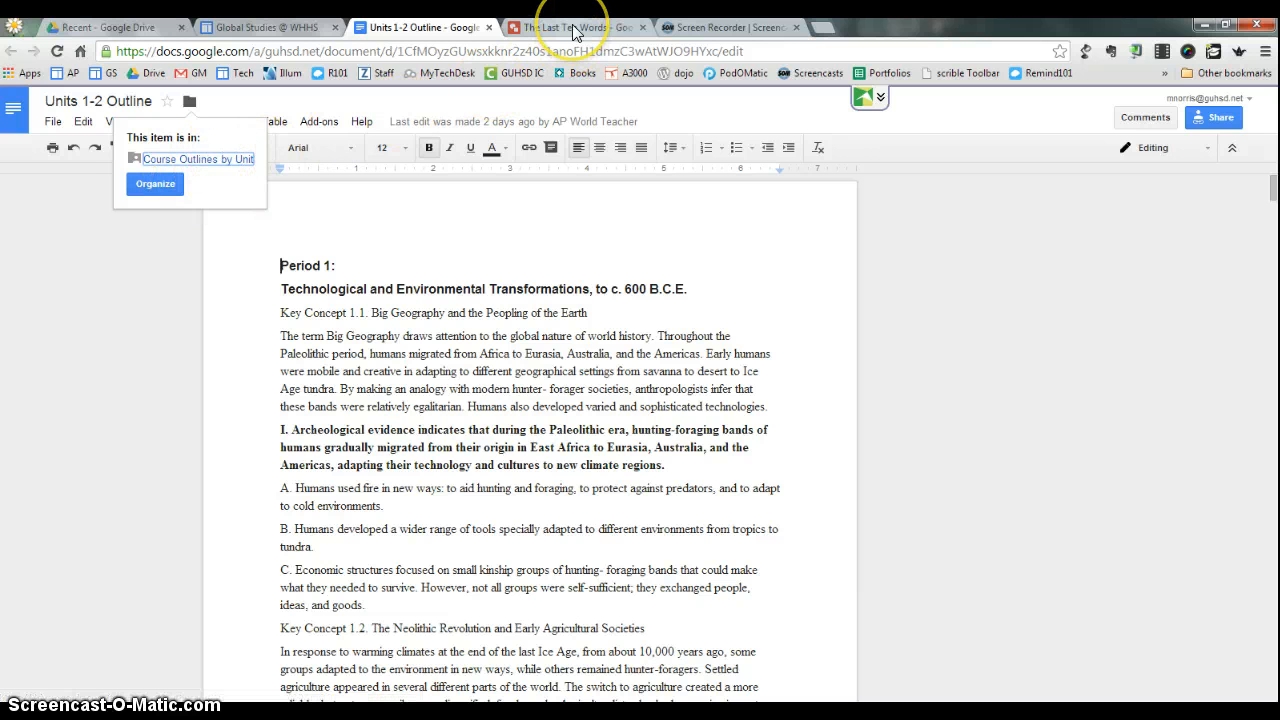
mouse_move(560, 27)
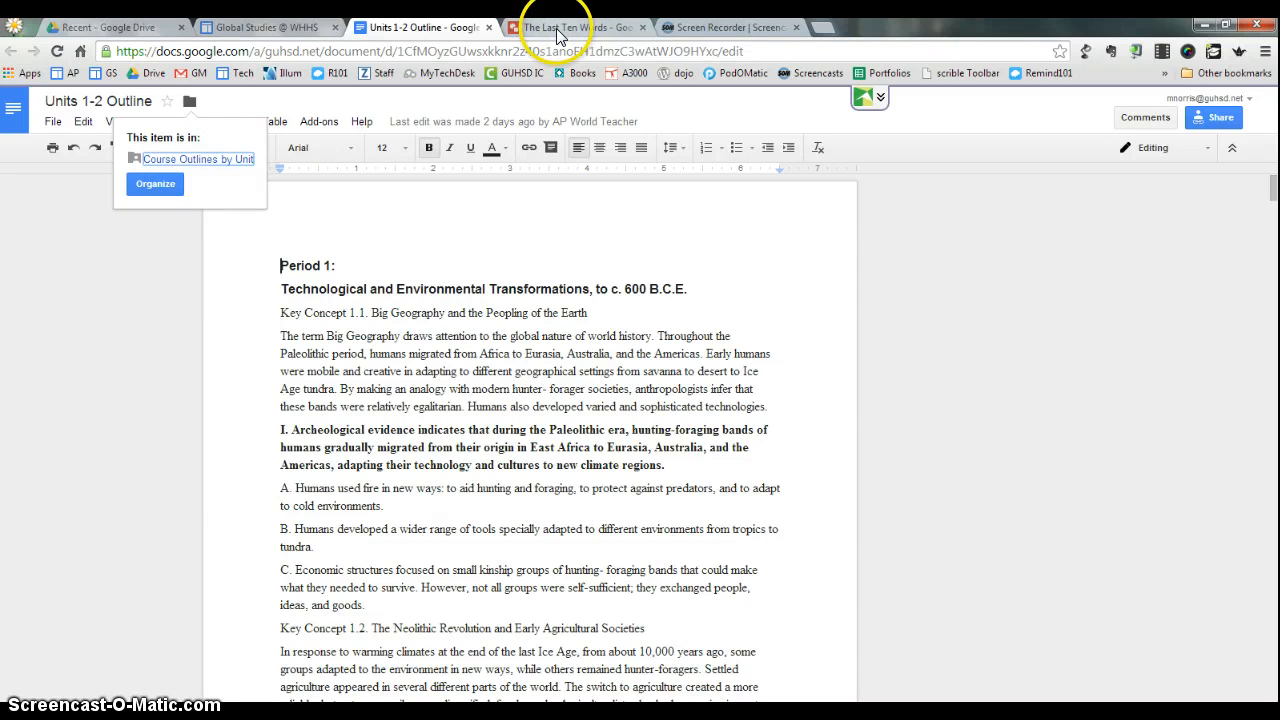
click(268, 27)
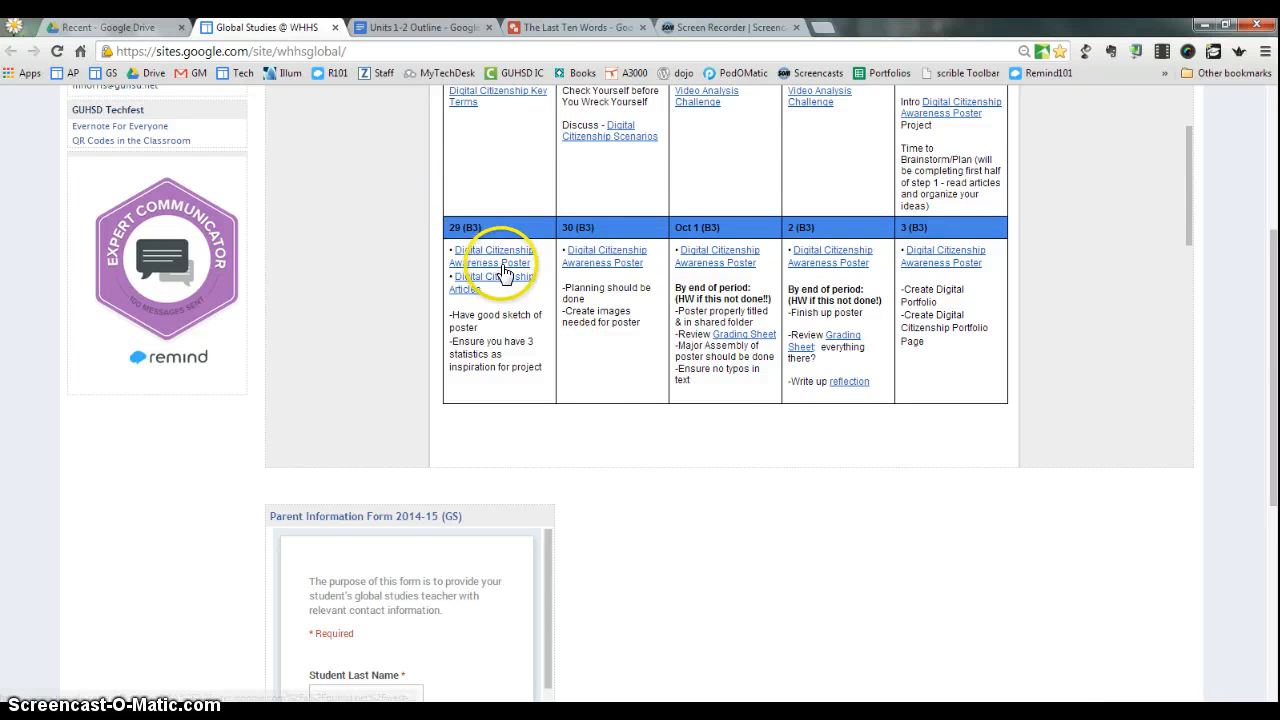
mouse_move(800, 263)
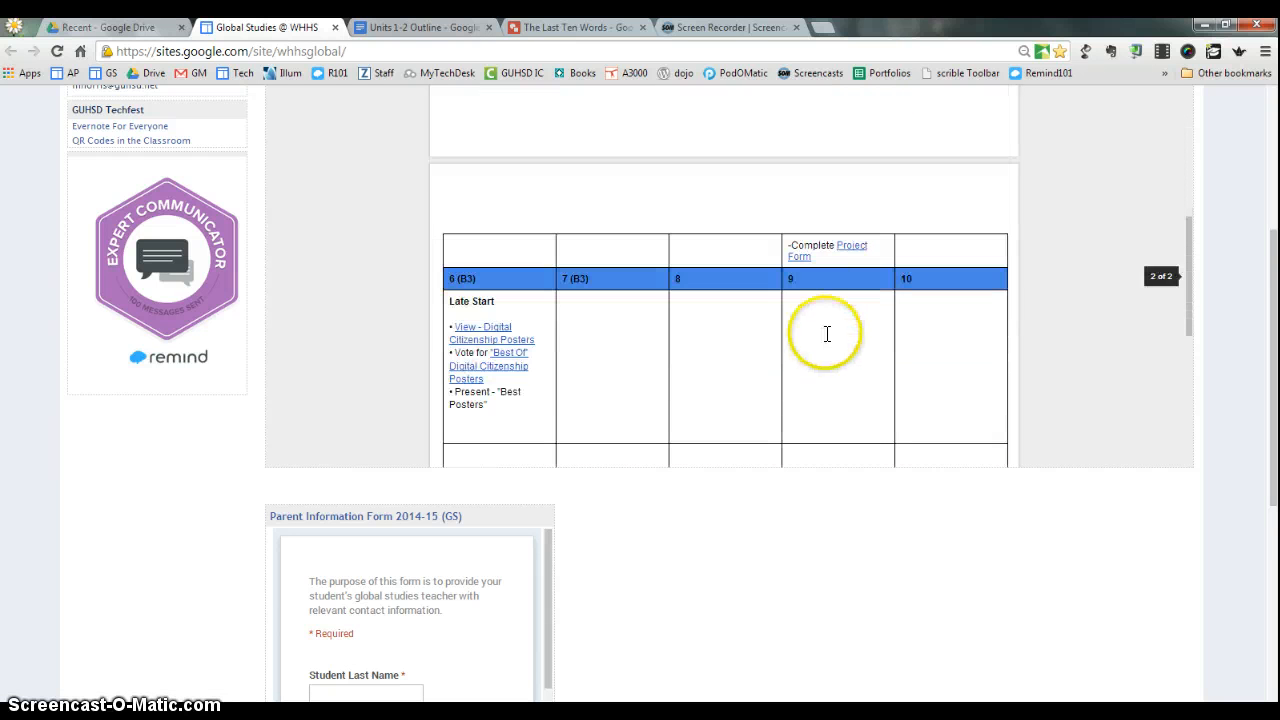
mouse_move(855, 249)
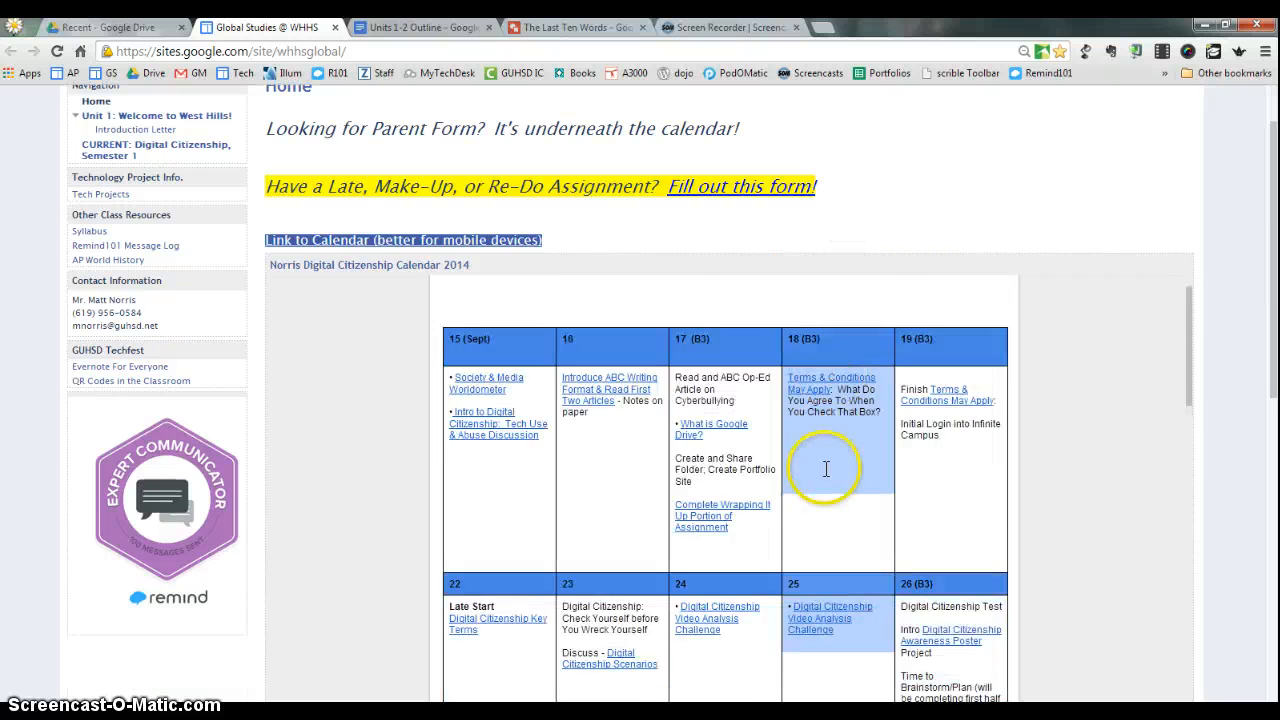
- Scroll the calendar and follow the October 9 Project Form link to the poster project form
scroll(down, 3)
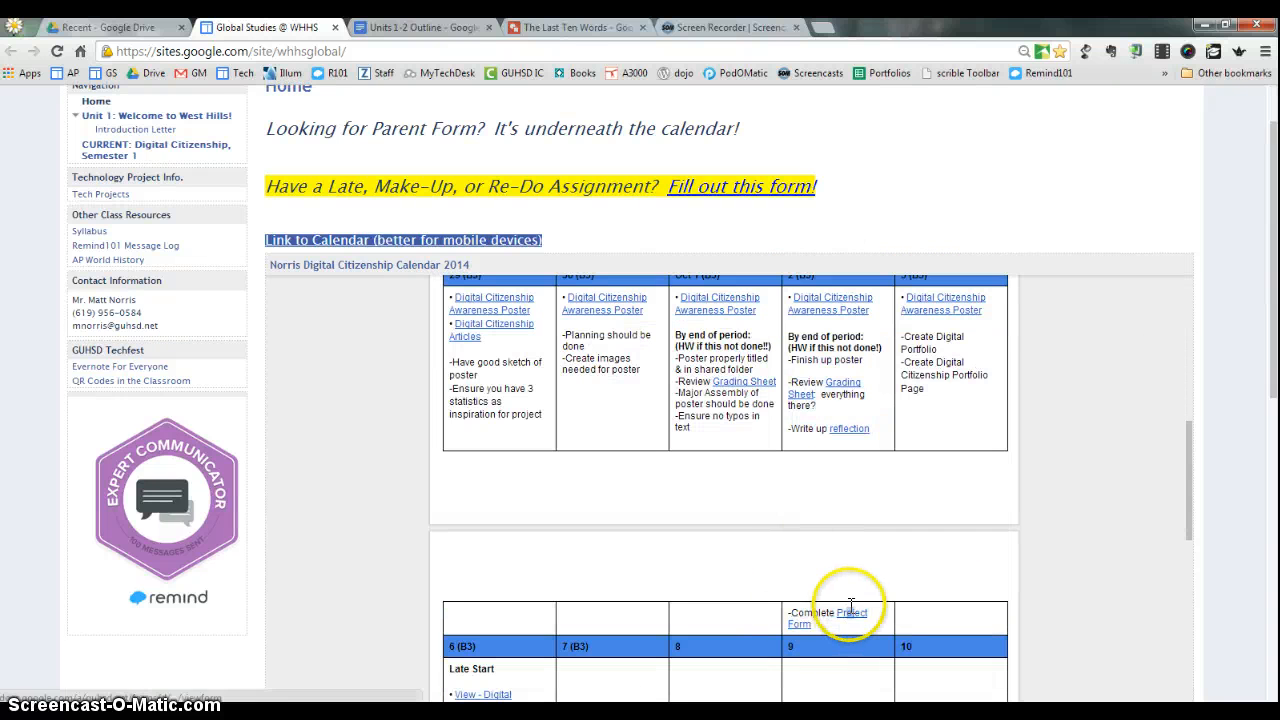
click(853, 612)
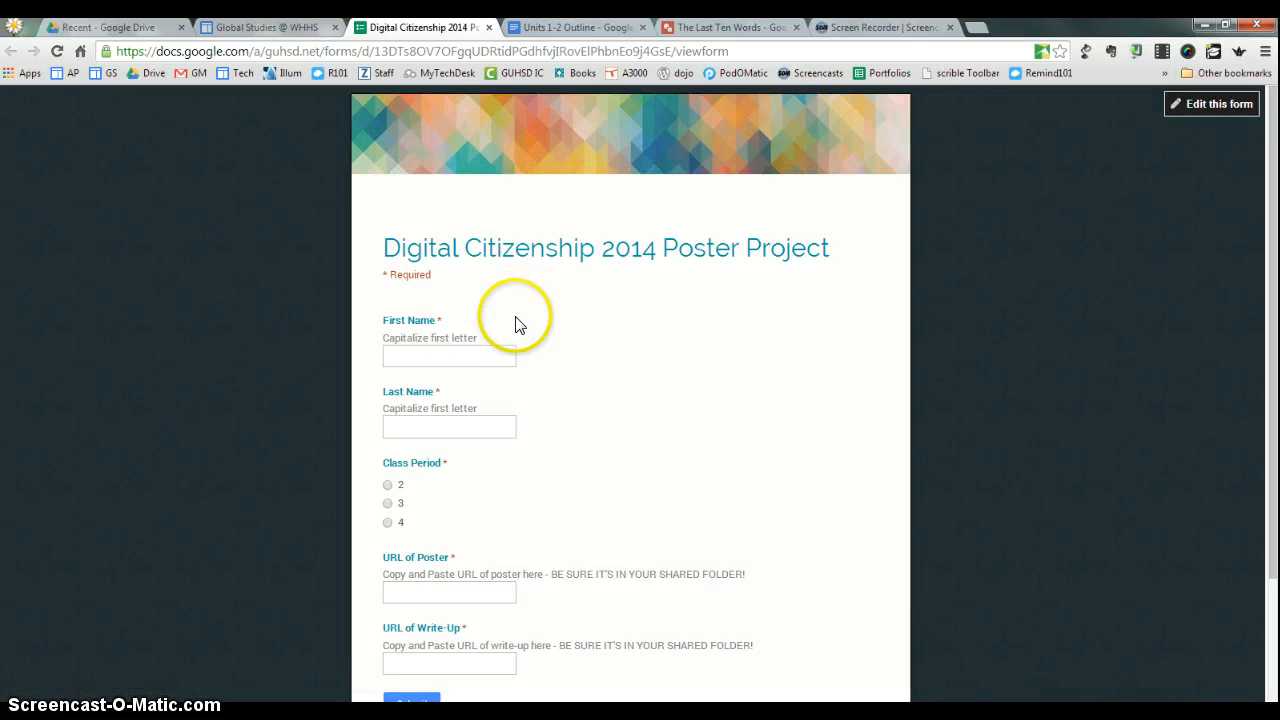
- Enter the name Mis Norris and class period 2, then switch to The Last Ten Words drawing
scroll(down, 3)
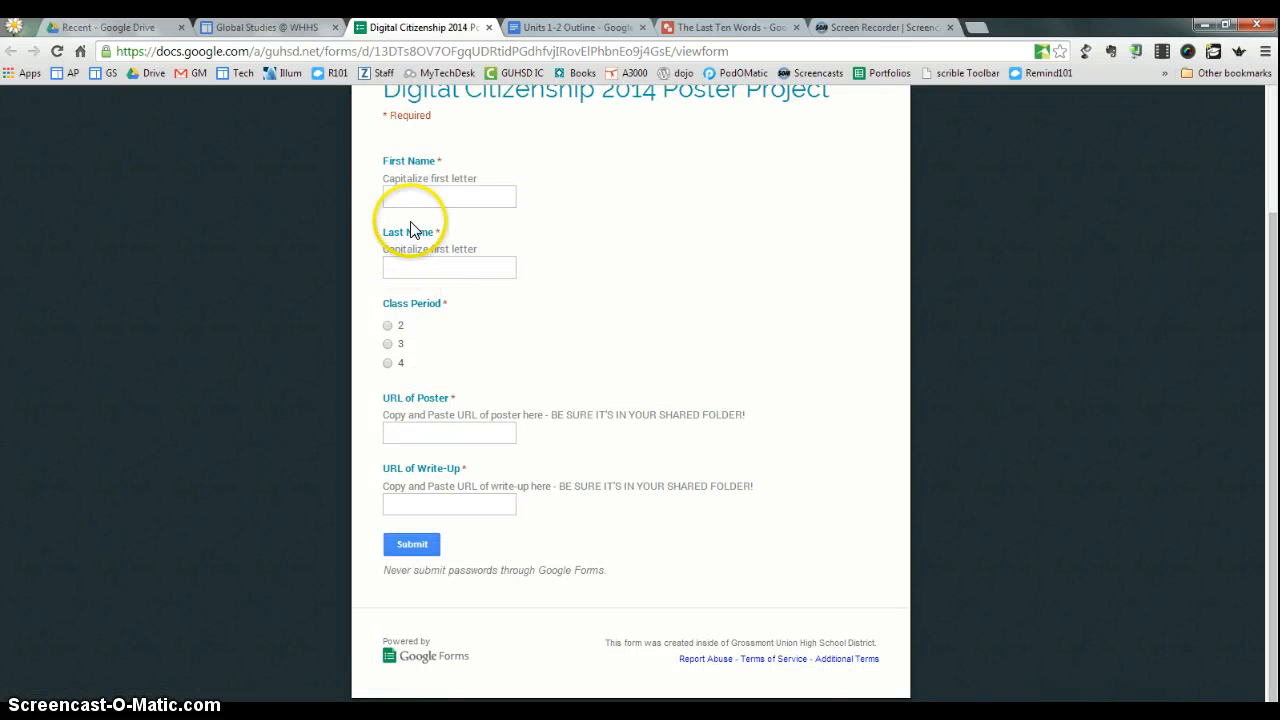
click(448, 196)
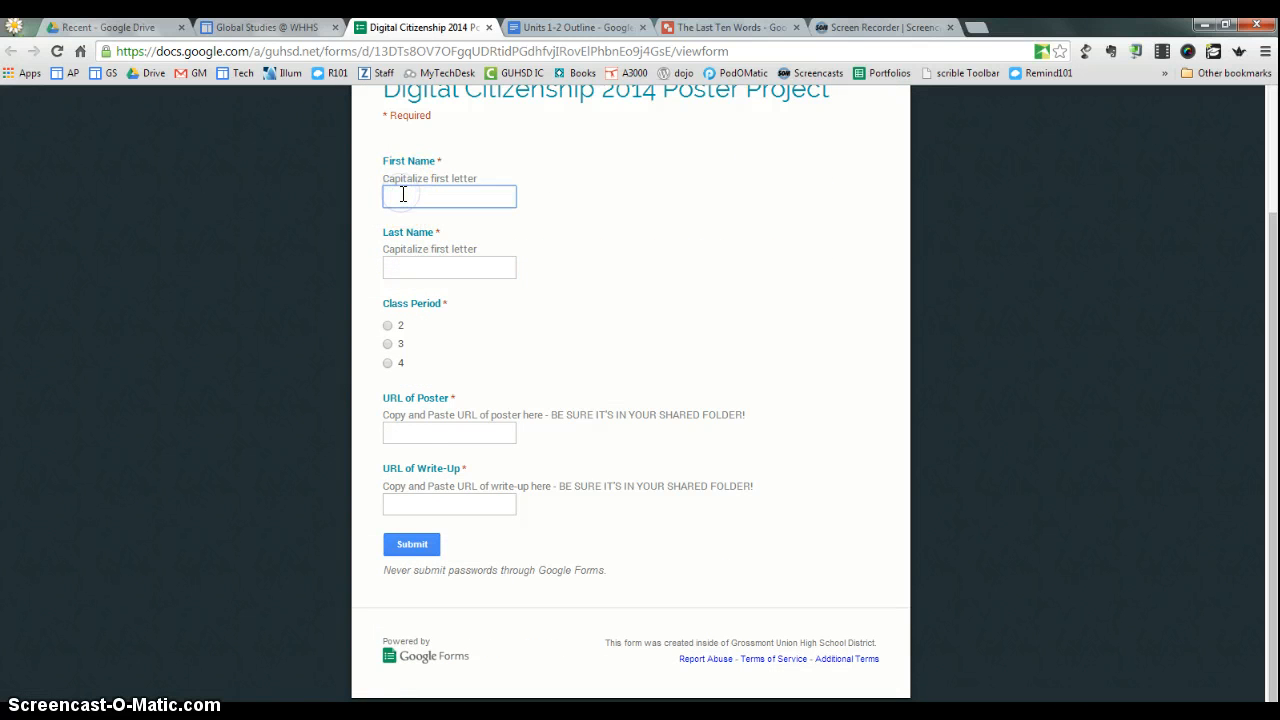
text(Mister)
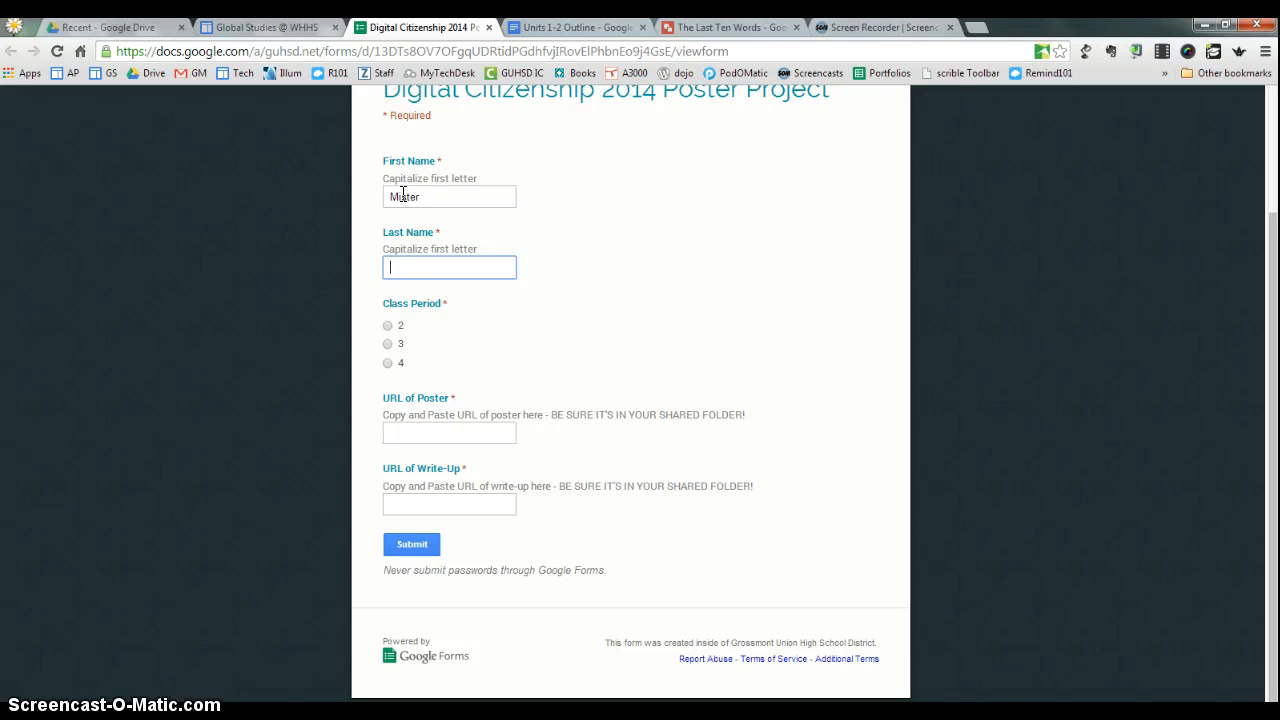
text(Norris)
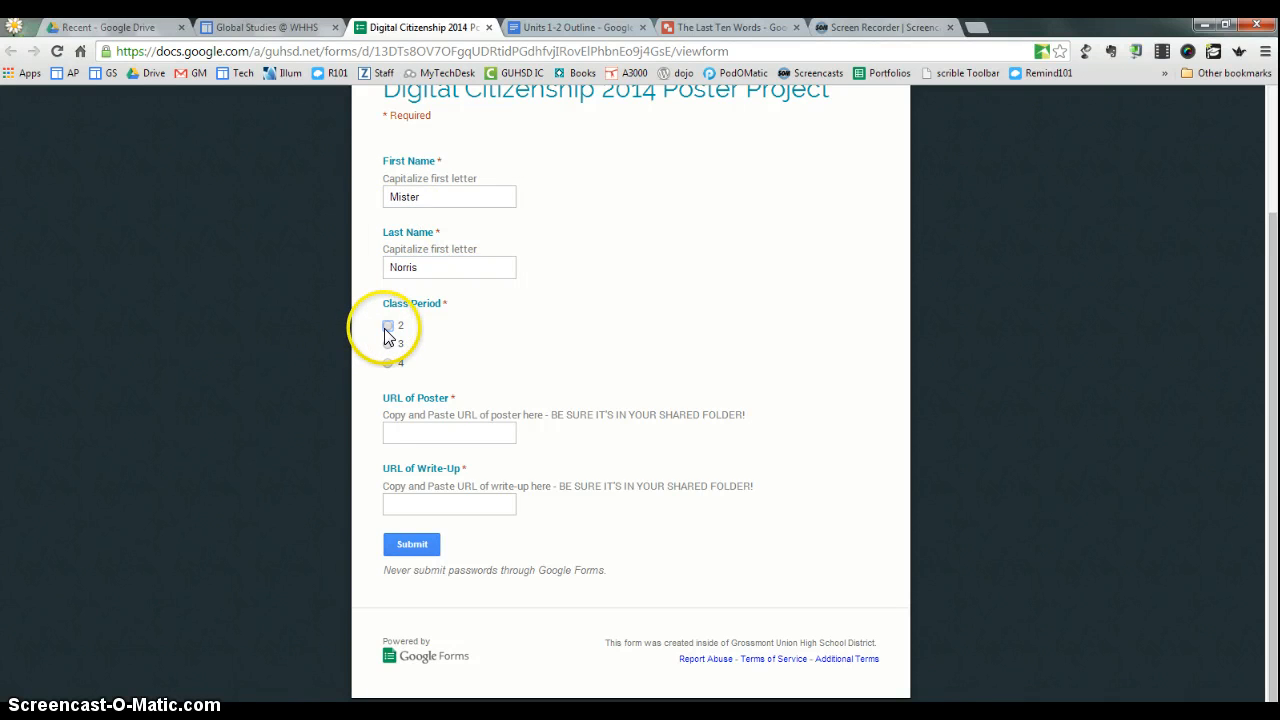
click(387, 325)
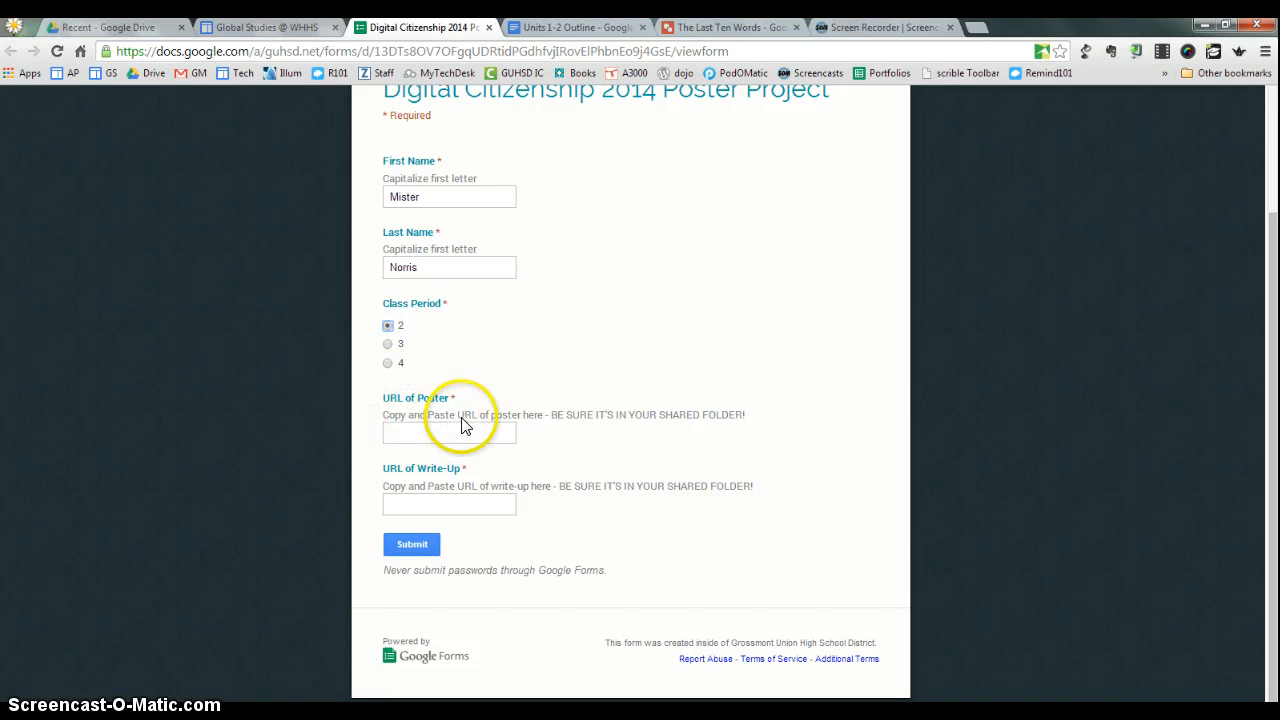
mouse_move(735, 27)
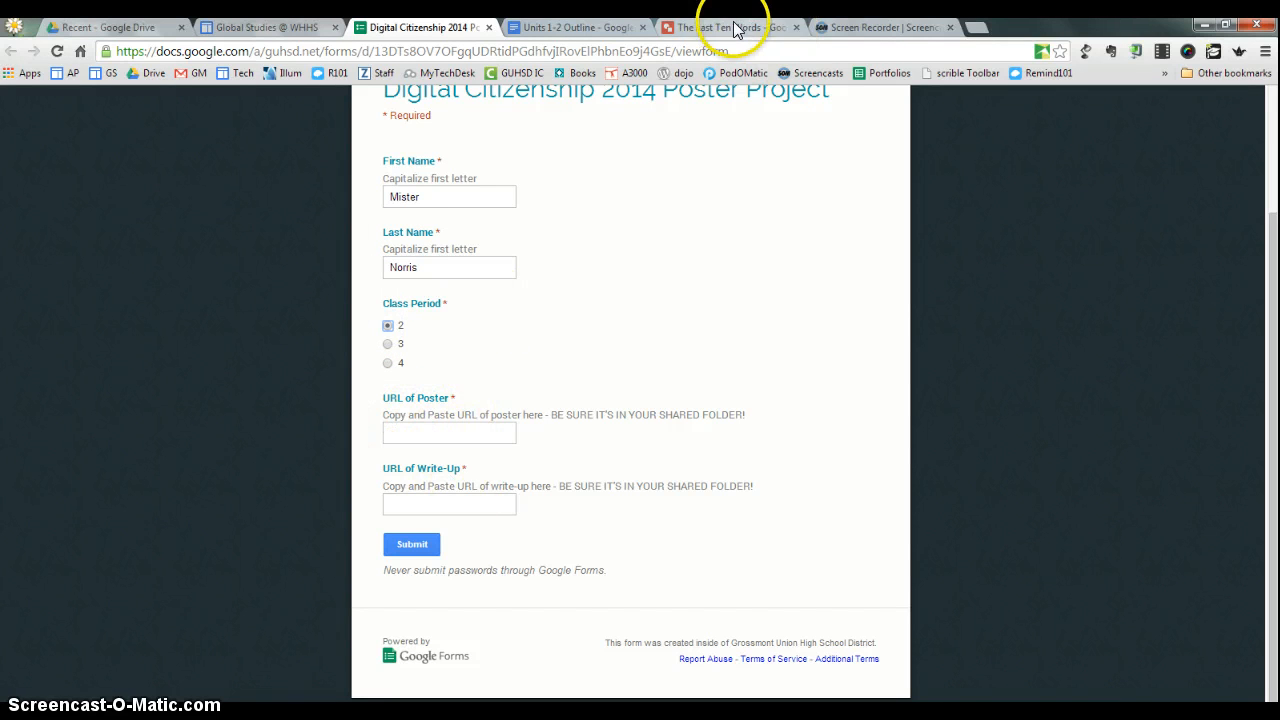
click(725, 27)
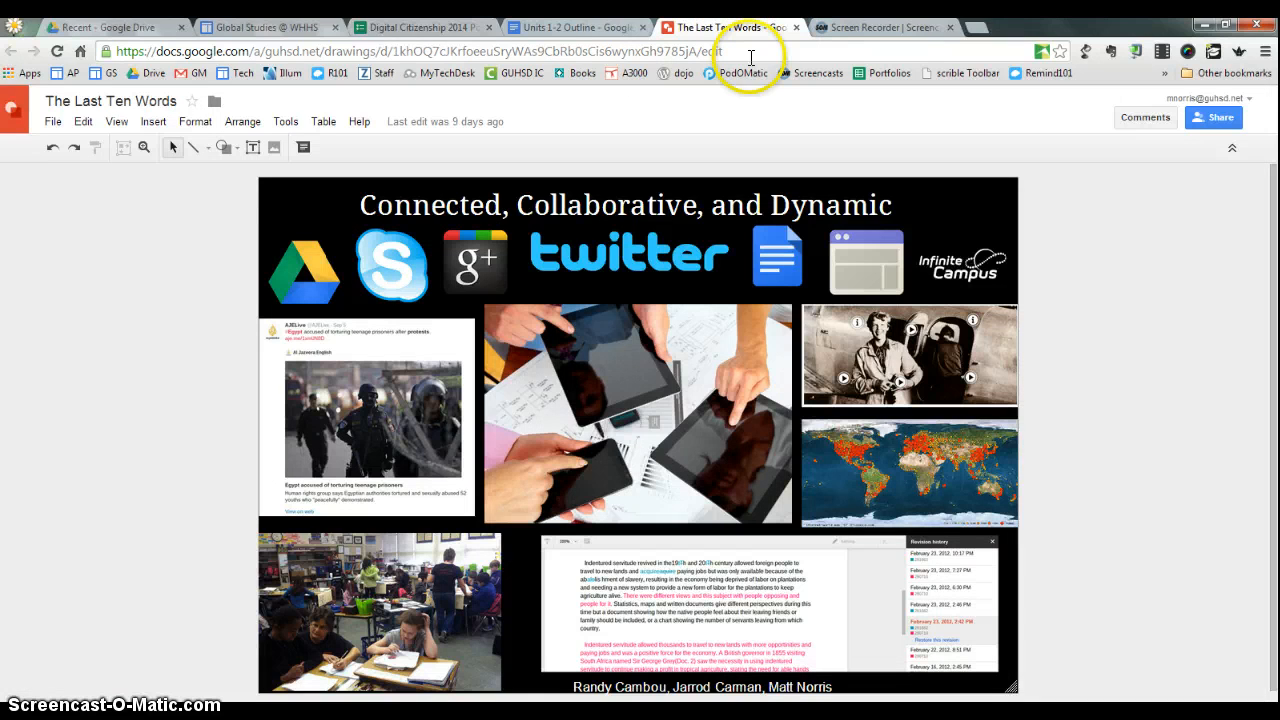
mouse_move(660, 58)
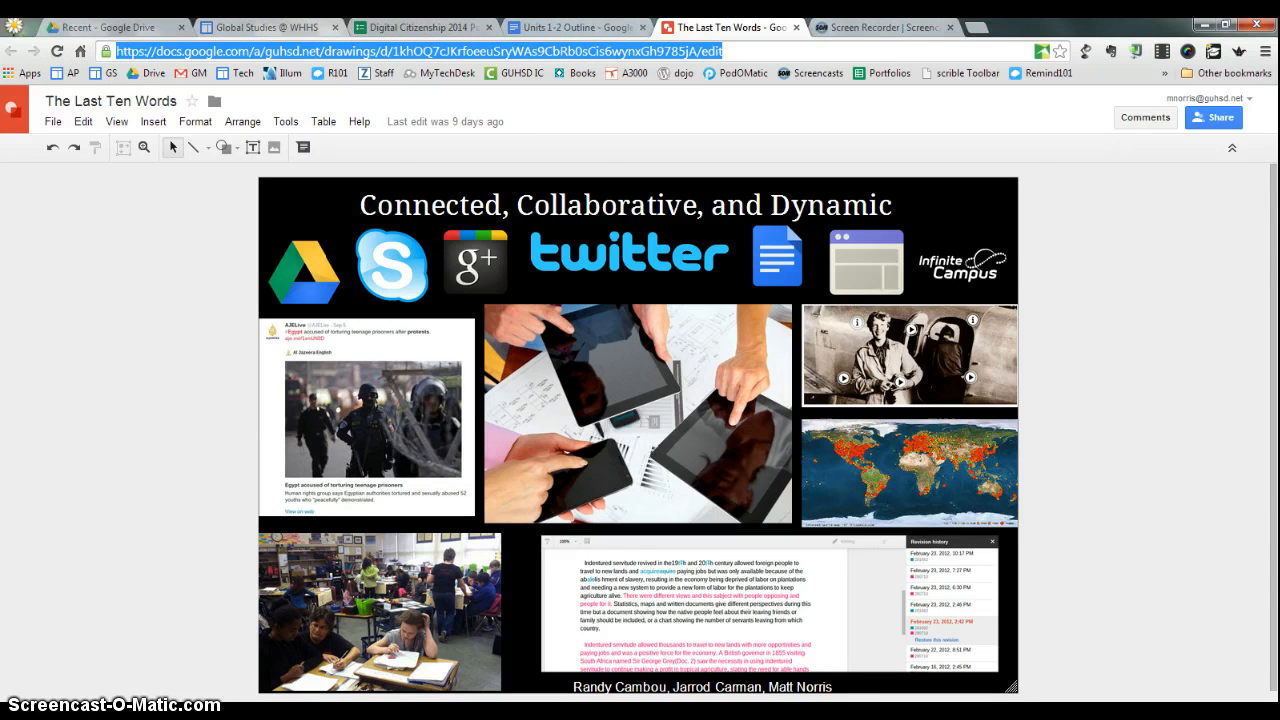
- Paste the poster's link, ending sCis6wynxGh9785jA/edit, into the URL of Poster field
click(420, 27)
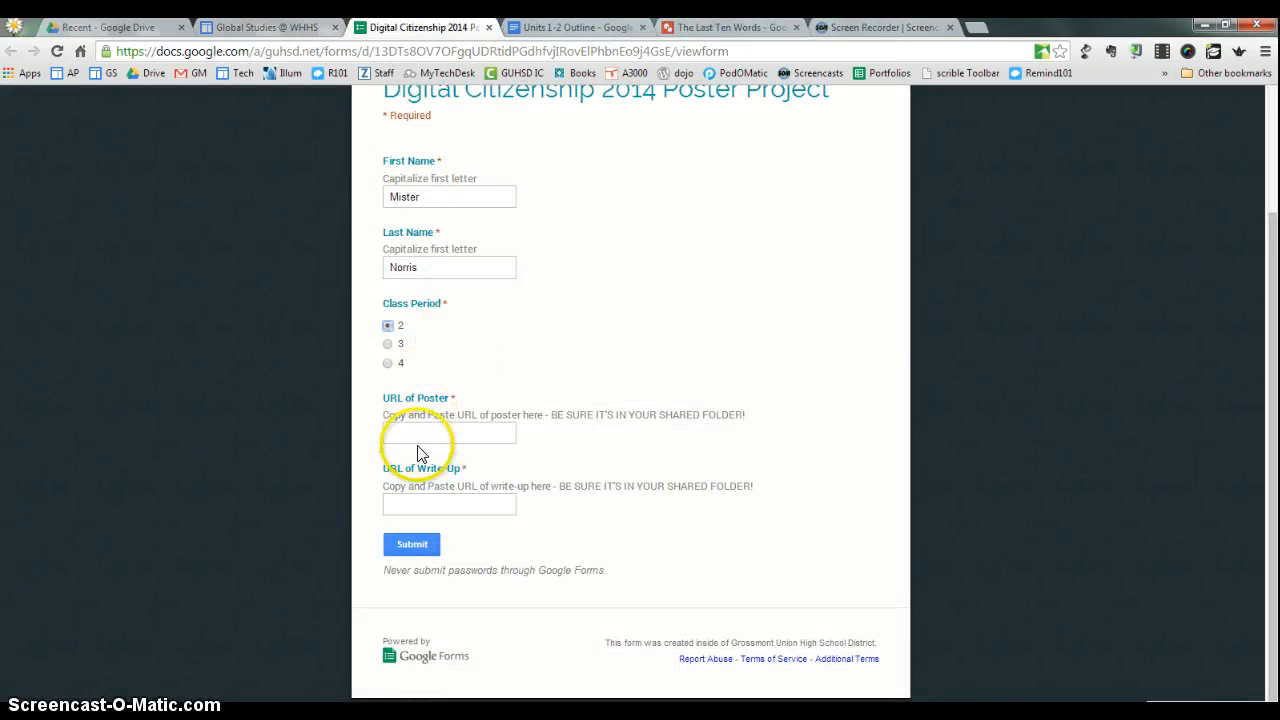
click(448, 432)
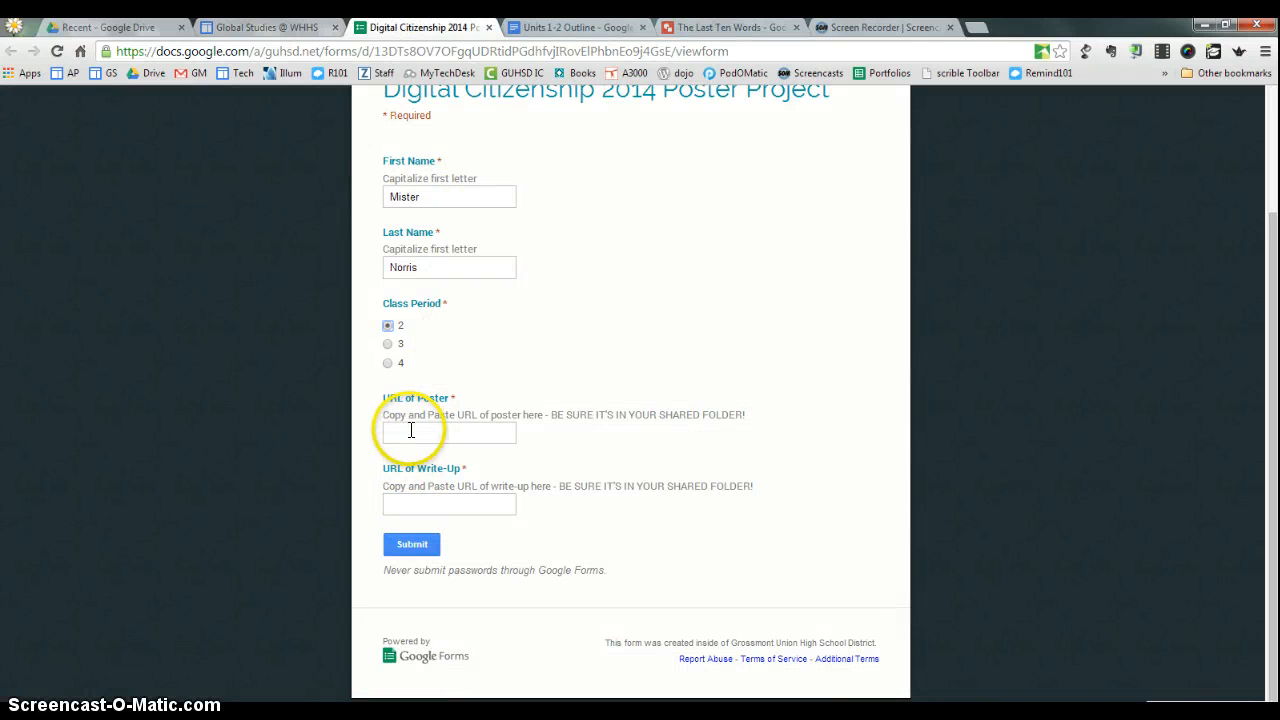
text()sCis6wynxGh9785jA/edit)
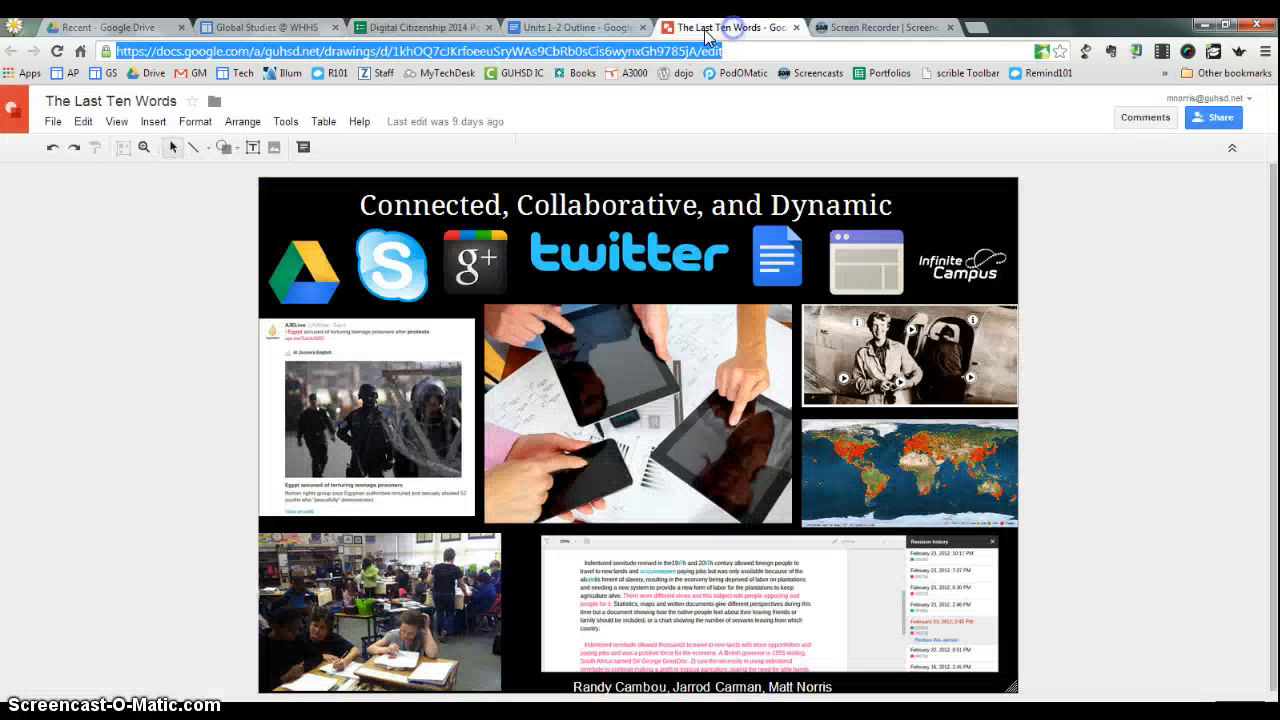
click(575, 27)
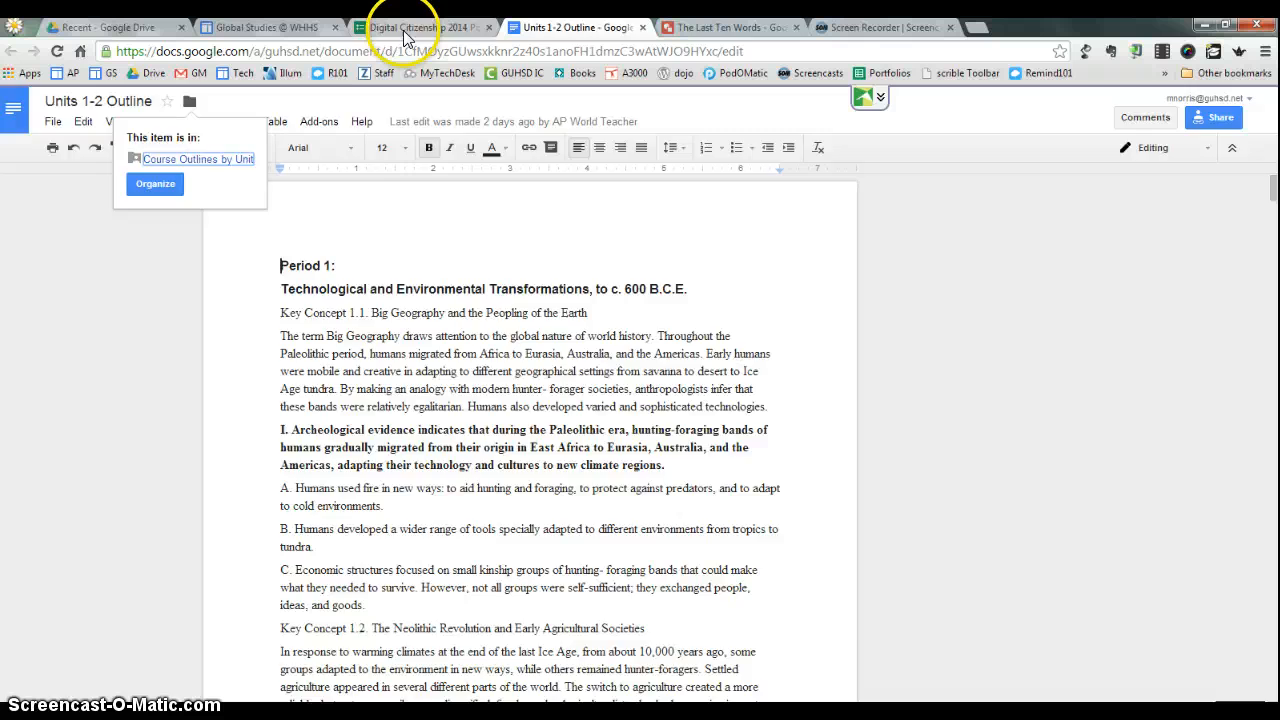
click(400, 27)
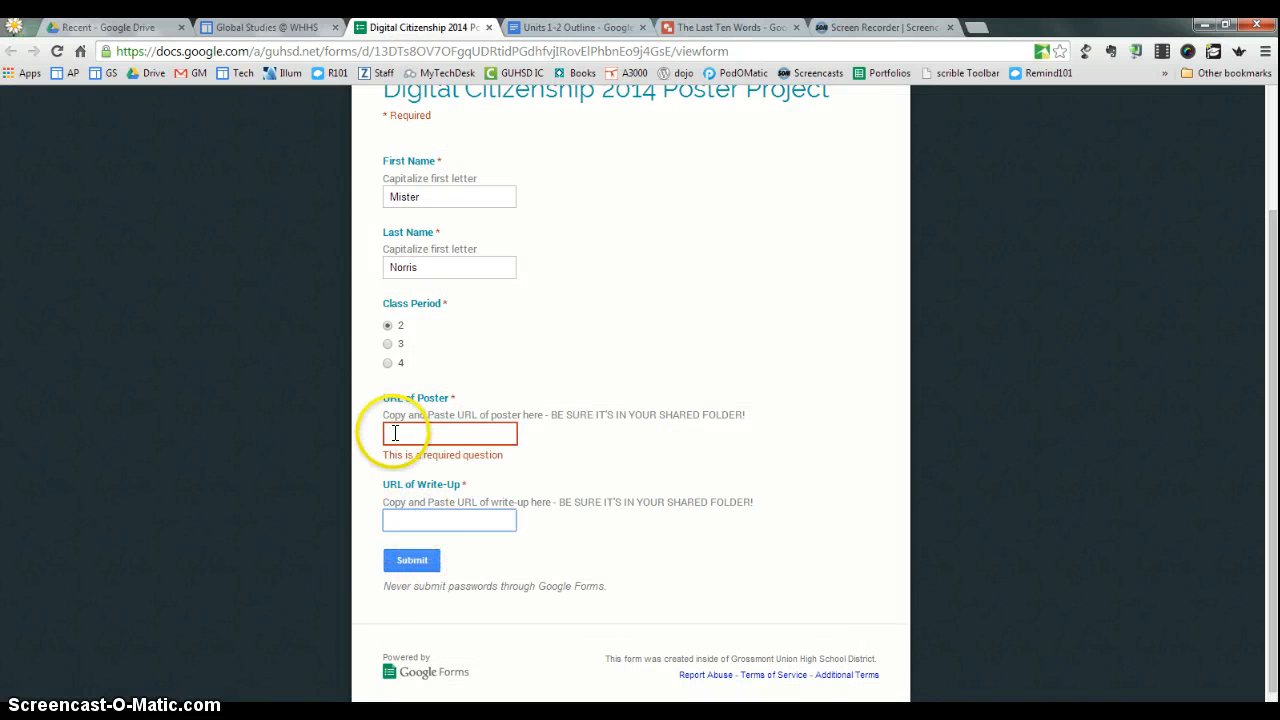
text(sCis6wynxGh9785jA/edit)
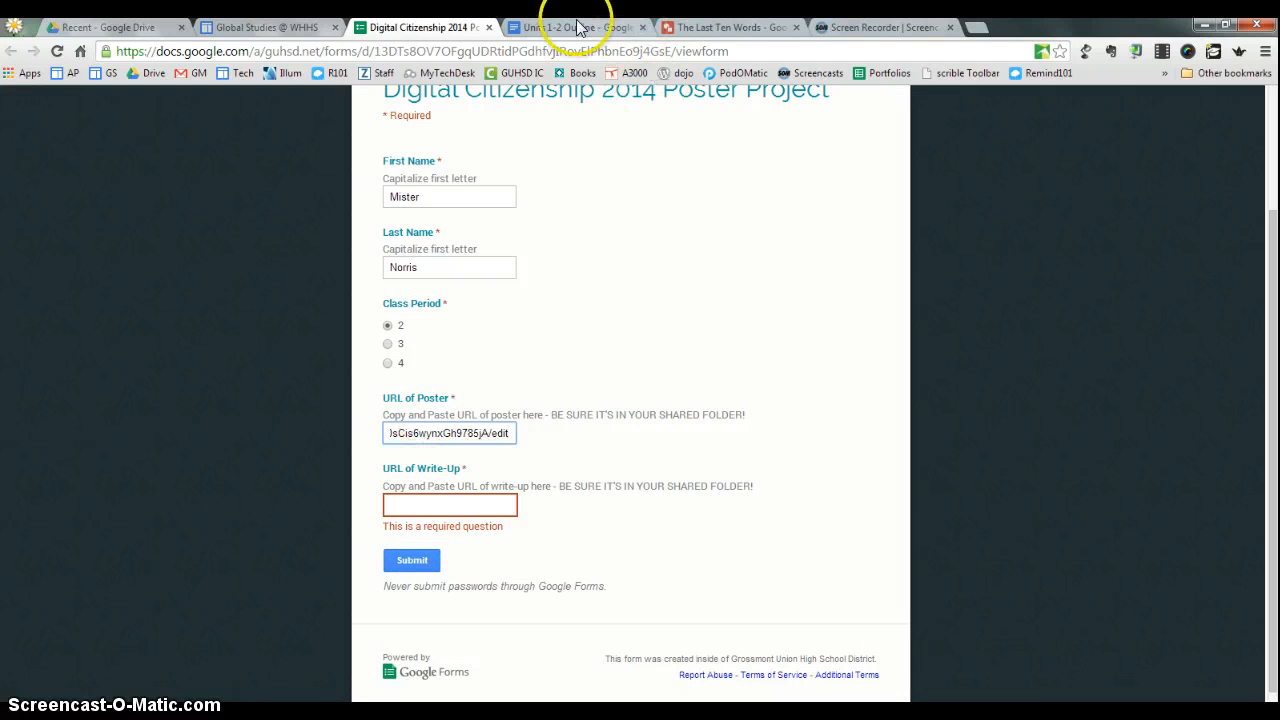
- Paste the write-up link, ending mzC3wAtWJO9HYxc/edit, into URL of Write-Up and submit
click(578, 27)
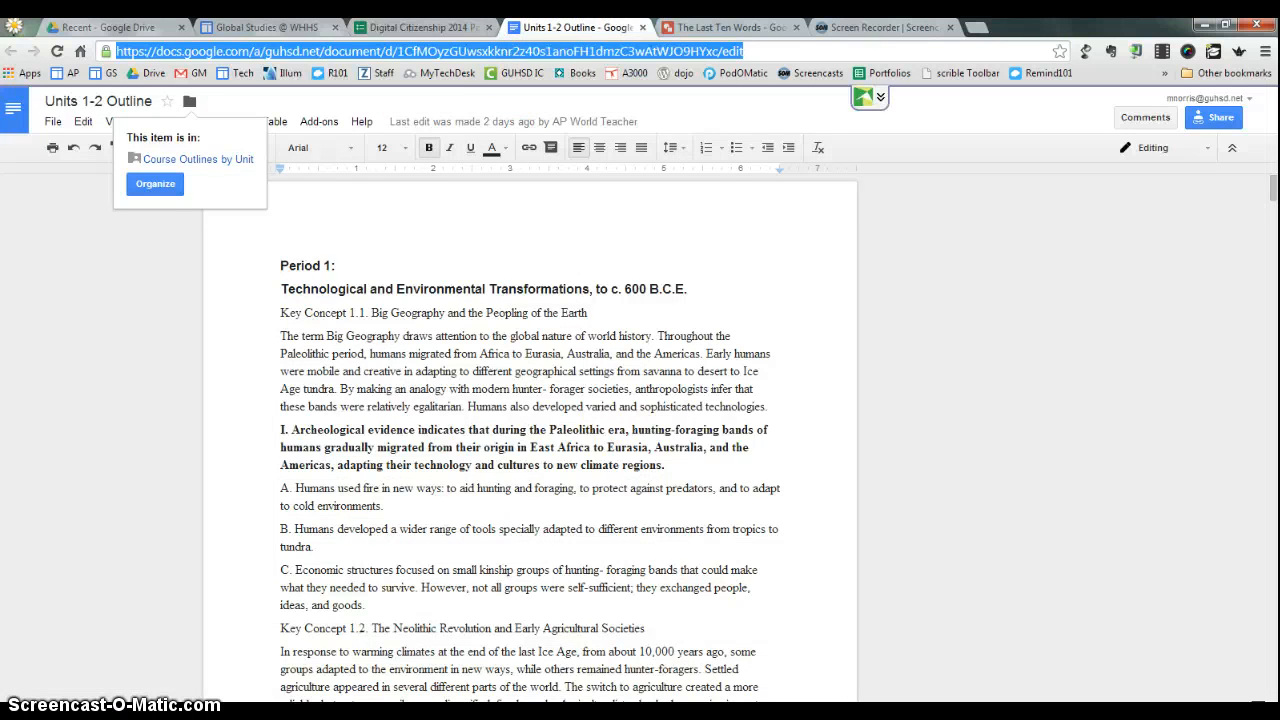
click(420, 27)
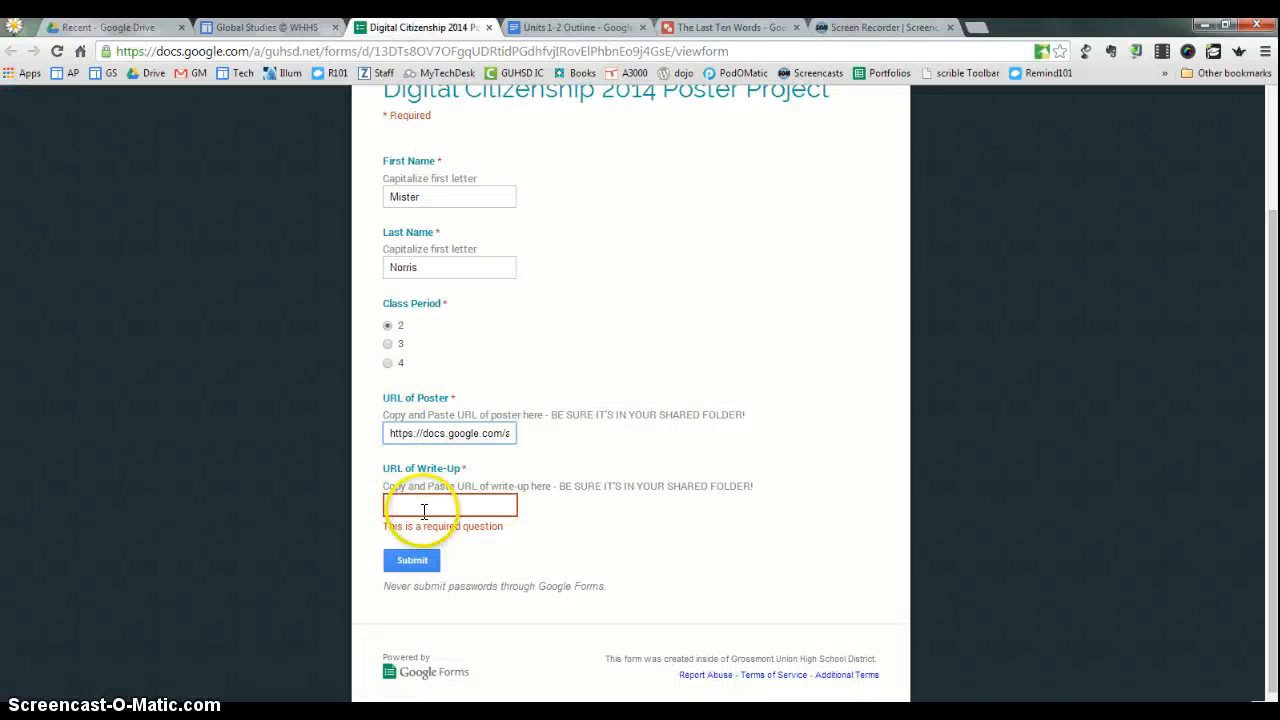
text(mzC3wAtWJO9HYxc/edit)
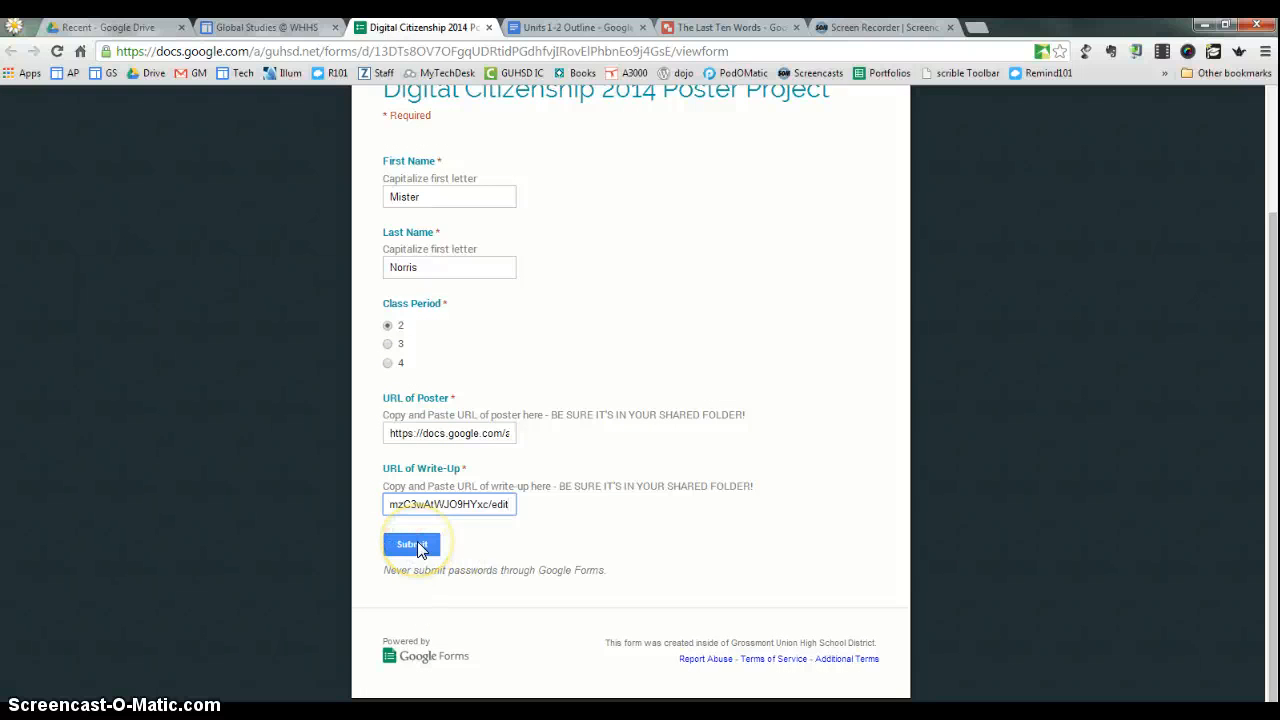
click(411, 544)
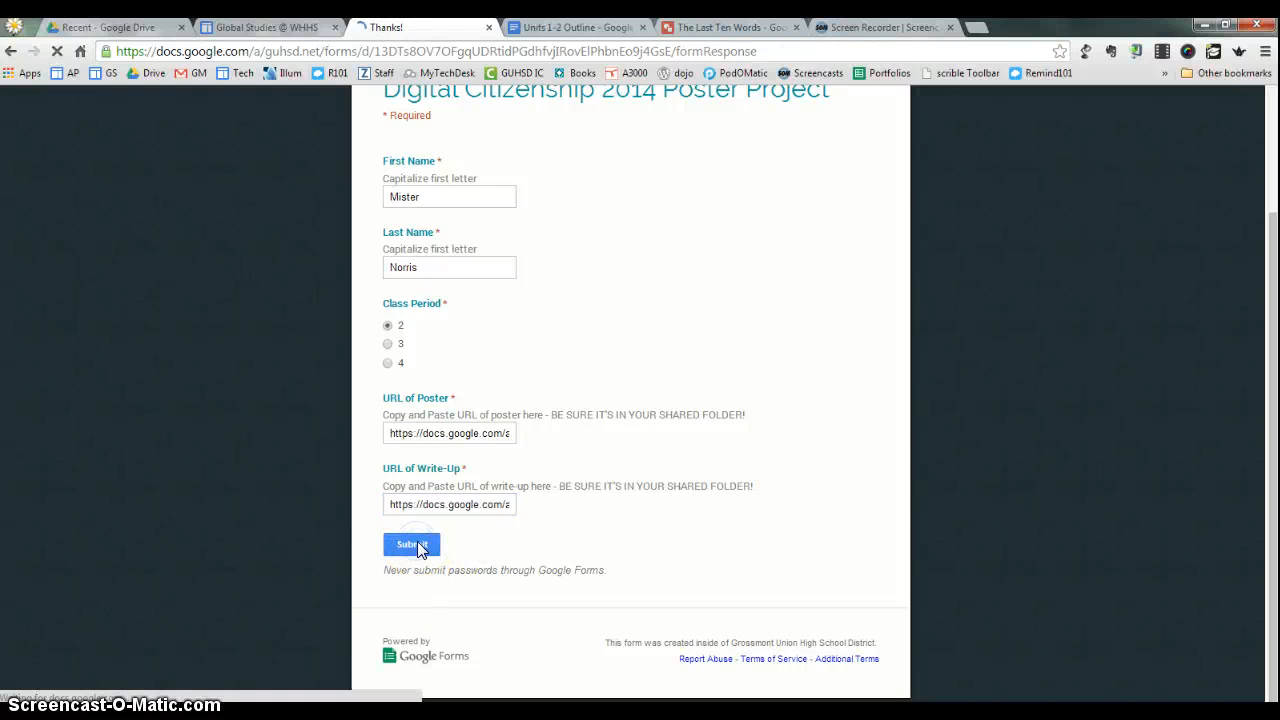
- Wait for 'Your response has been recorded', then switch back to The Last Ten Words drawing
click(411, 544)
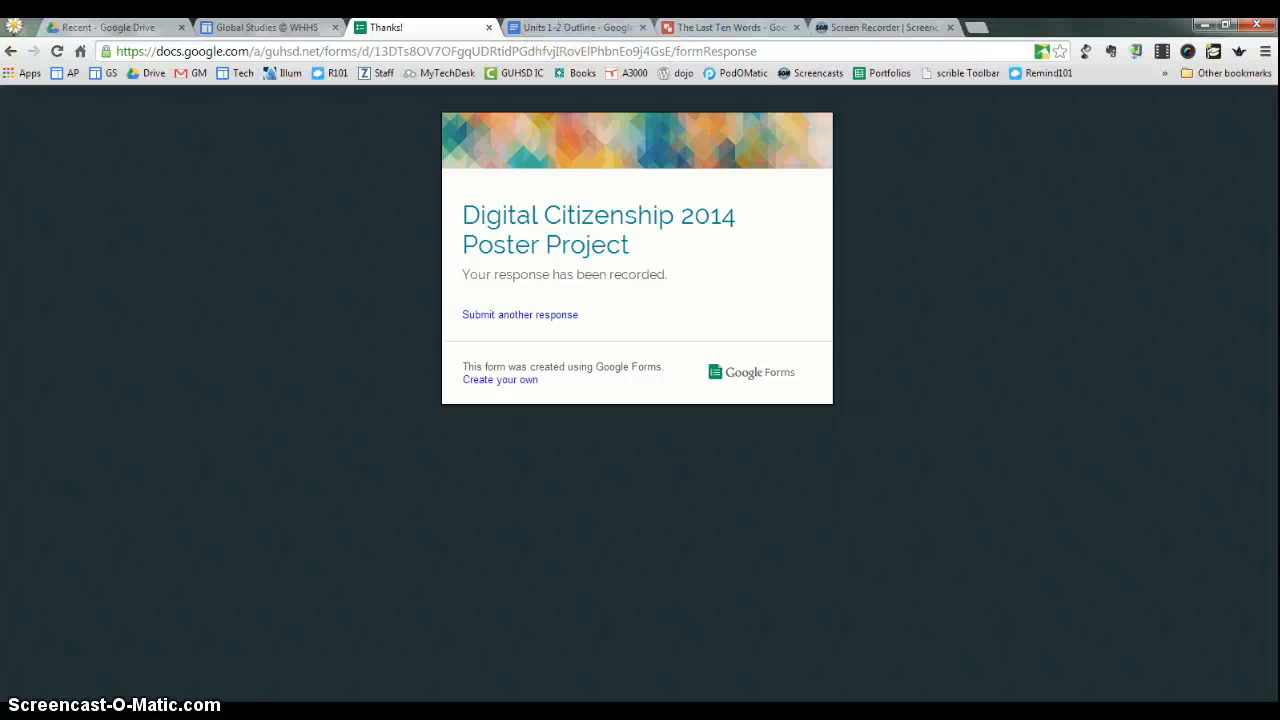
click(730, 27)
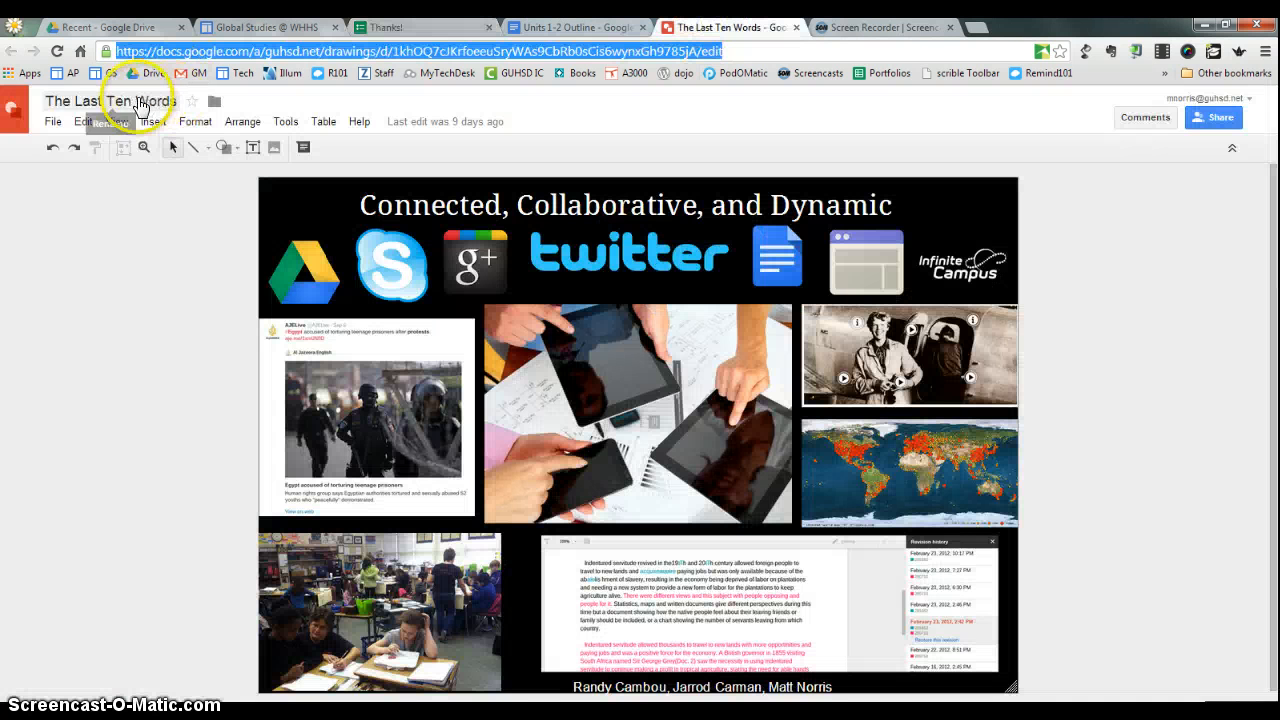
- Verify the Units 1-2 Outline write-up is shared with anyone who has the link
click(1213, 117)
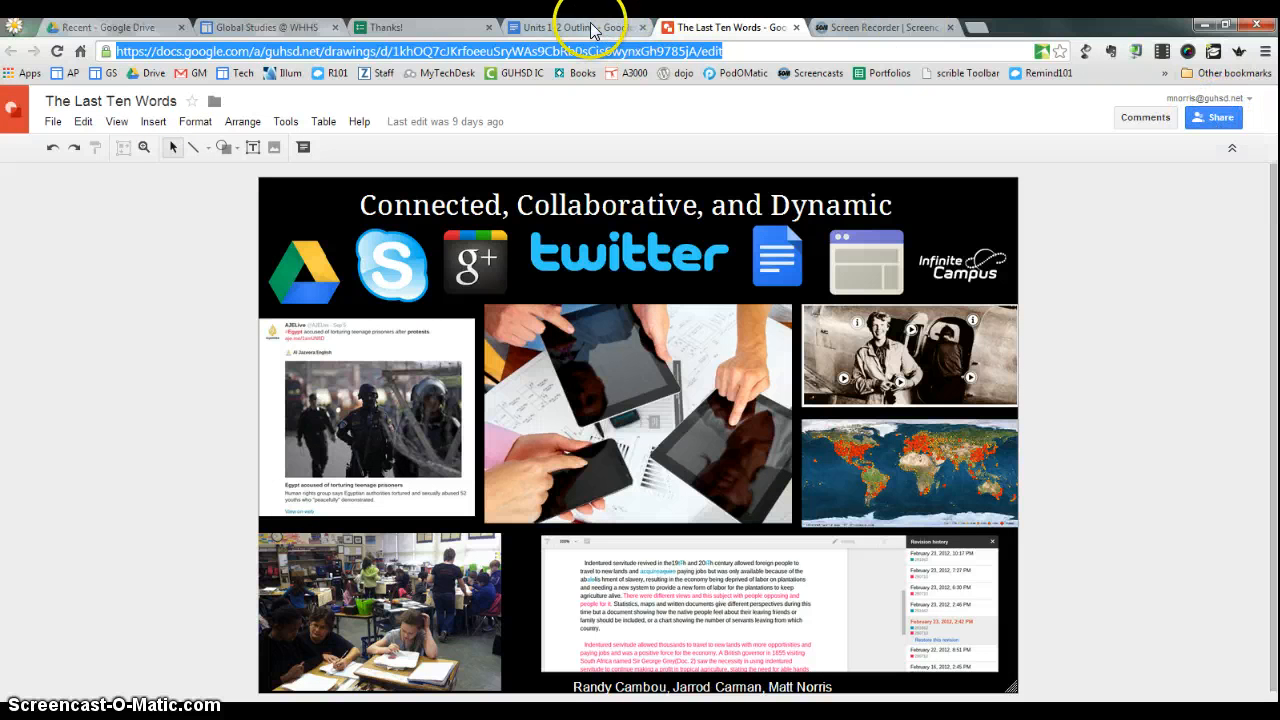
click(570, 27)
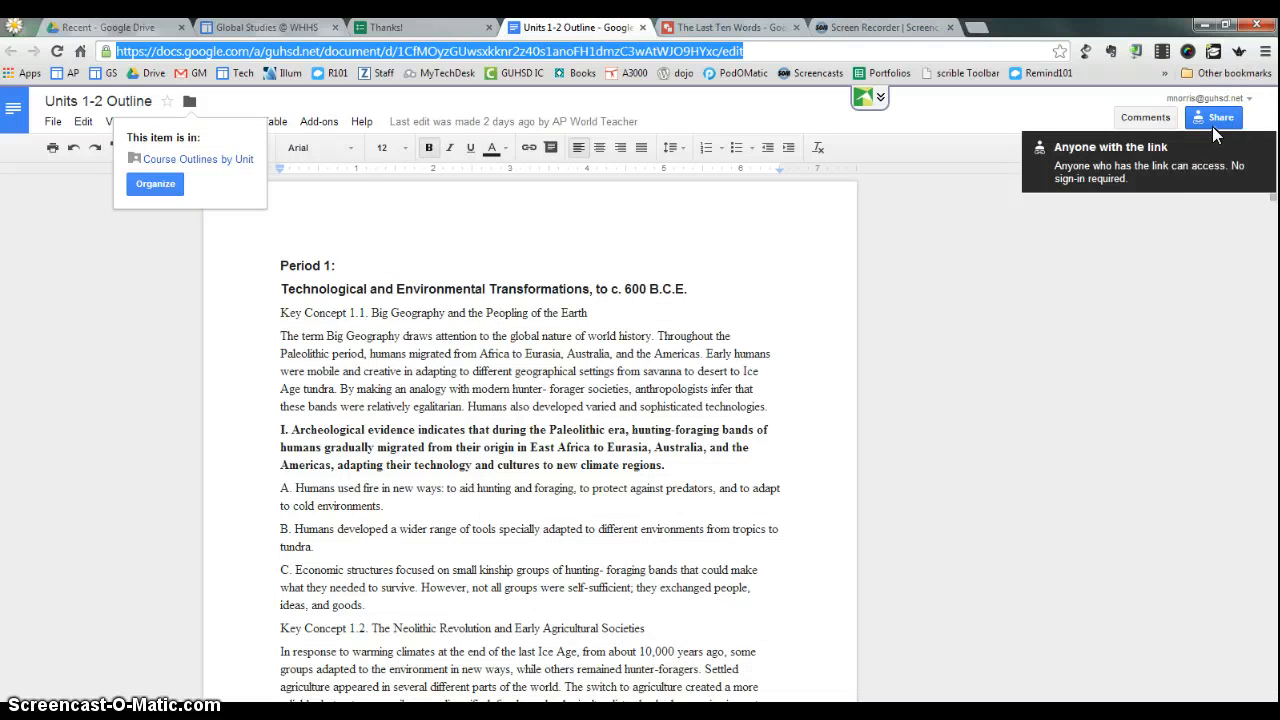